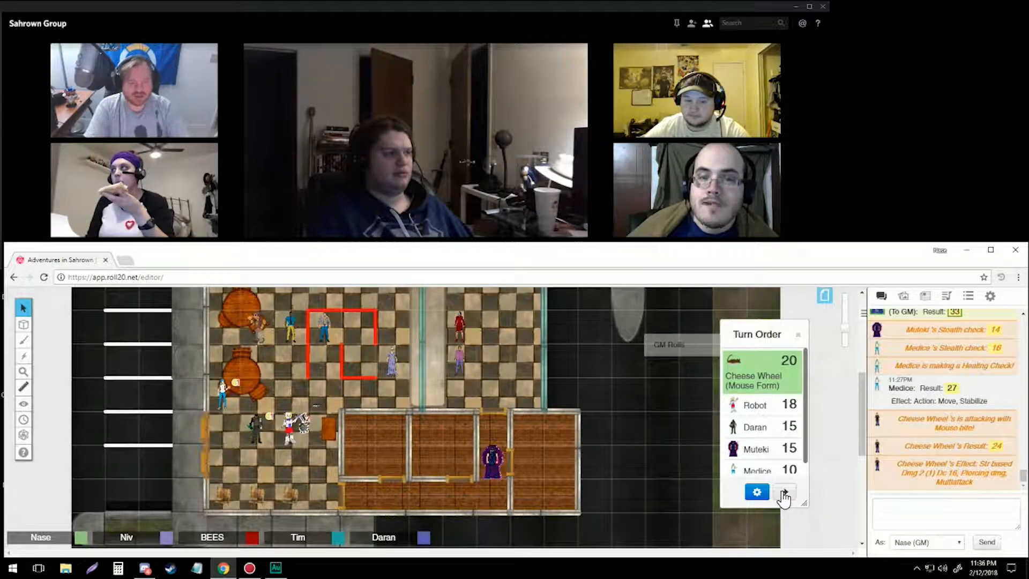
- Advance the turn order past Cheese Wheel so Robot, at 18, becomes active
{"action": "left_click", "coordinate": [783, 491]}
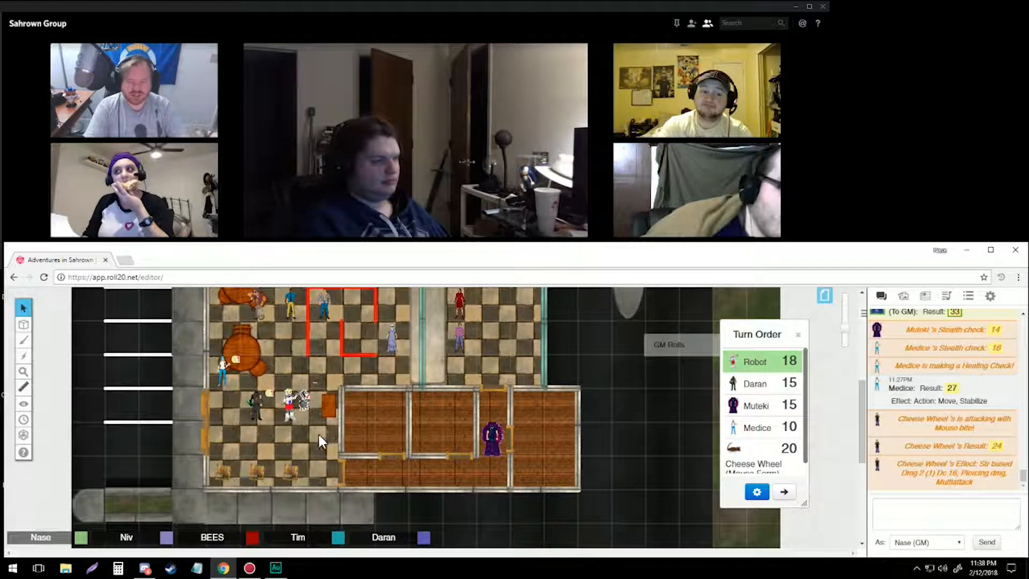
{"action": "mouse_move", "coordinate": [312, 443]}
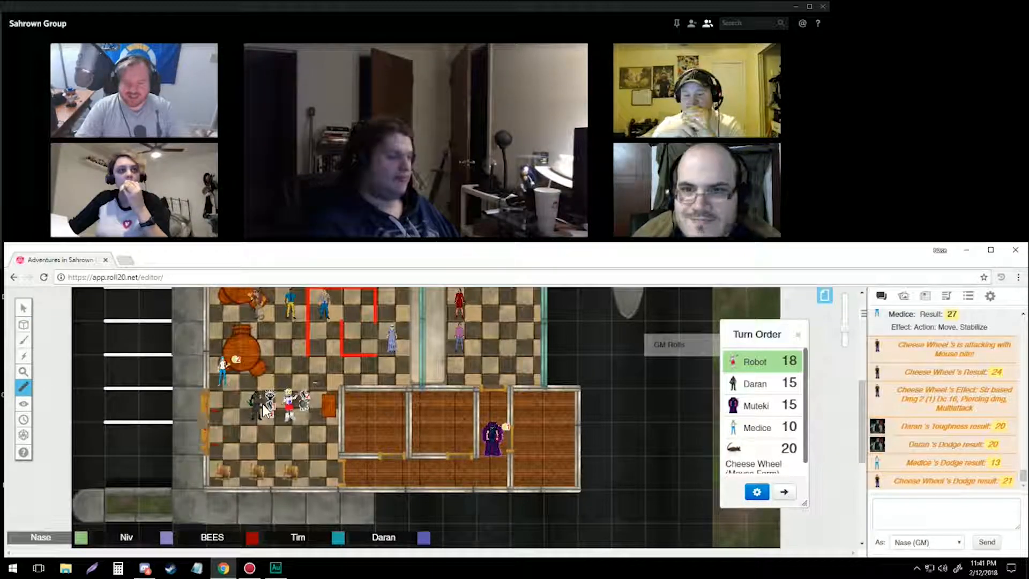
{"action": "left_click_drag", "start_coordinate": [268, 407], "coordinate": [492, 436]}
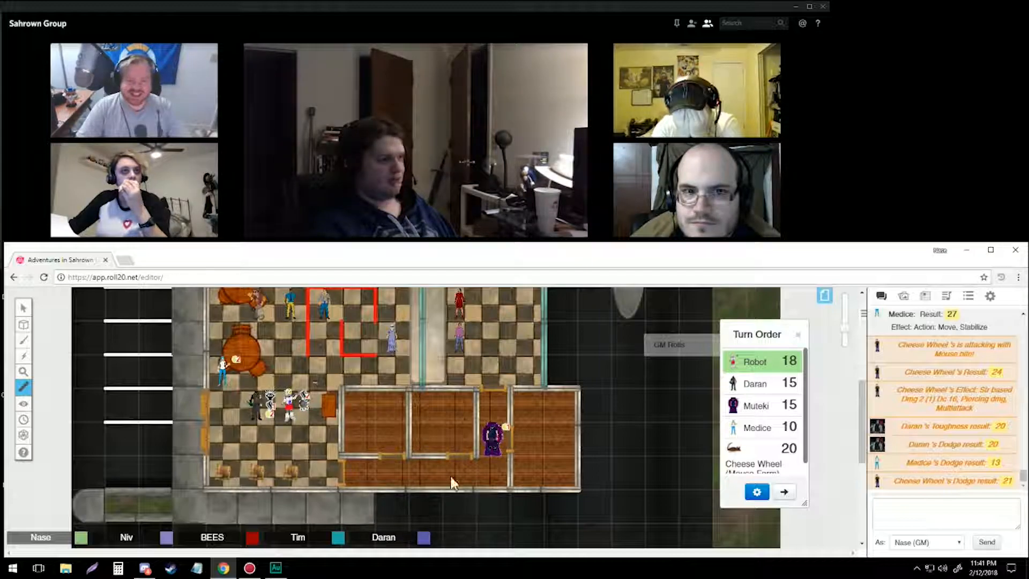
{"action": "mouse_move", "coordinate": [328, 512]}
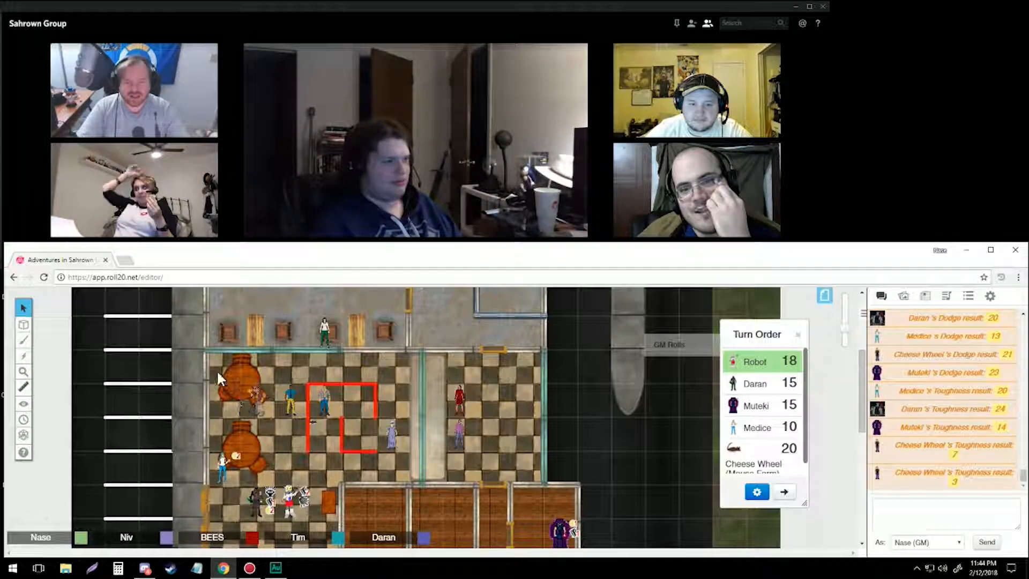
{"action": "left_click", "coordinate": [23, 324]}
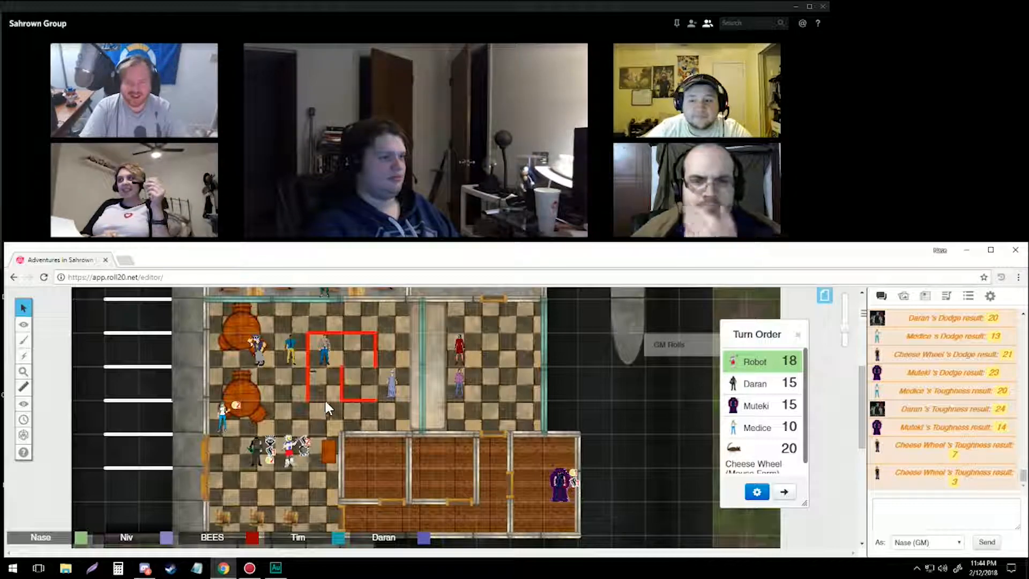
- Open the Journal, collapse Player Characters, and expand Characters to browse its NPC subfolders
{"action": "left_click", "coordinate": [925, 296]}
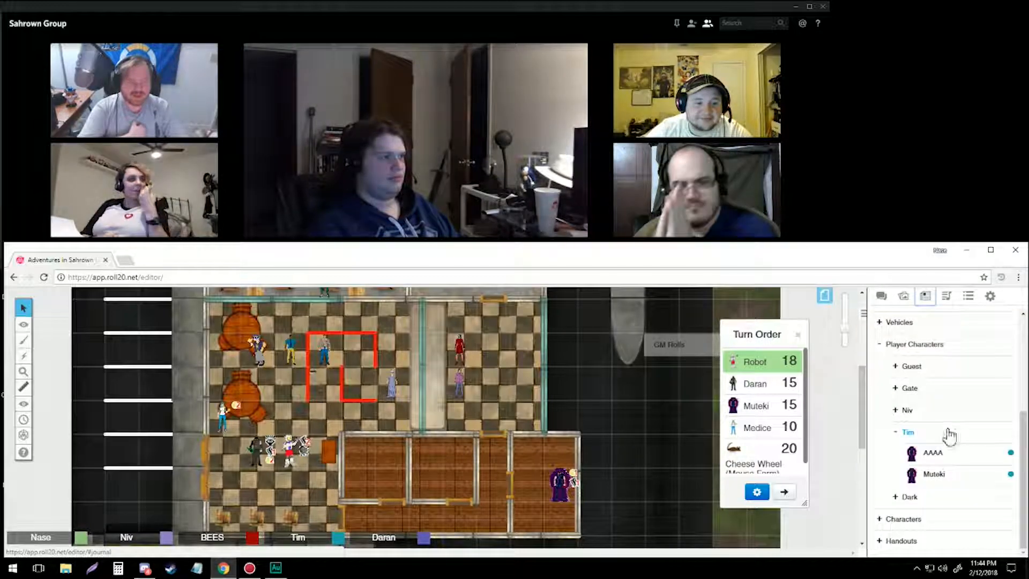
{"action": "left_click", "coordinate": [906, 432]}
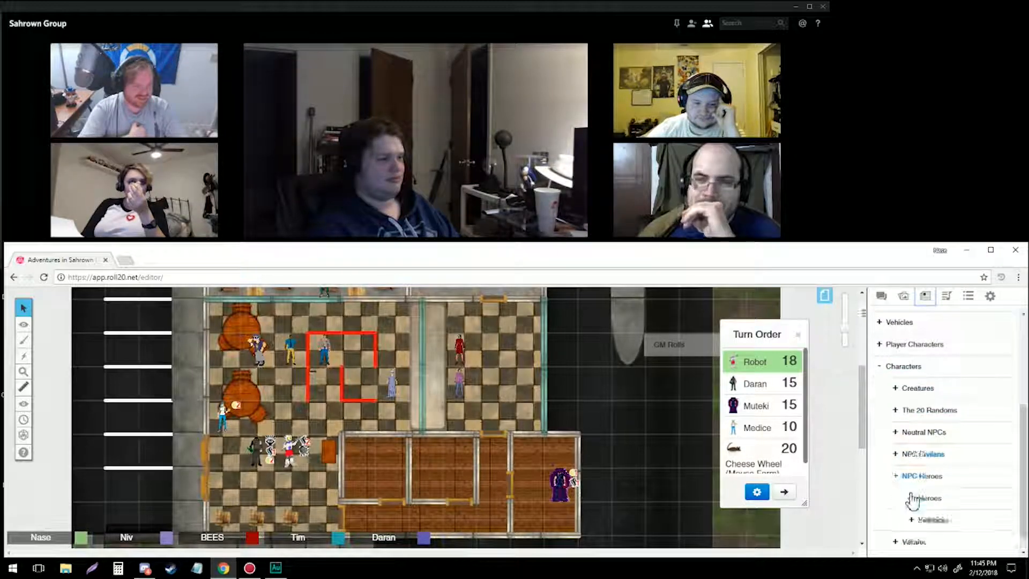
{"action": "left_click", "coordinate": [921, 475]}
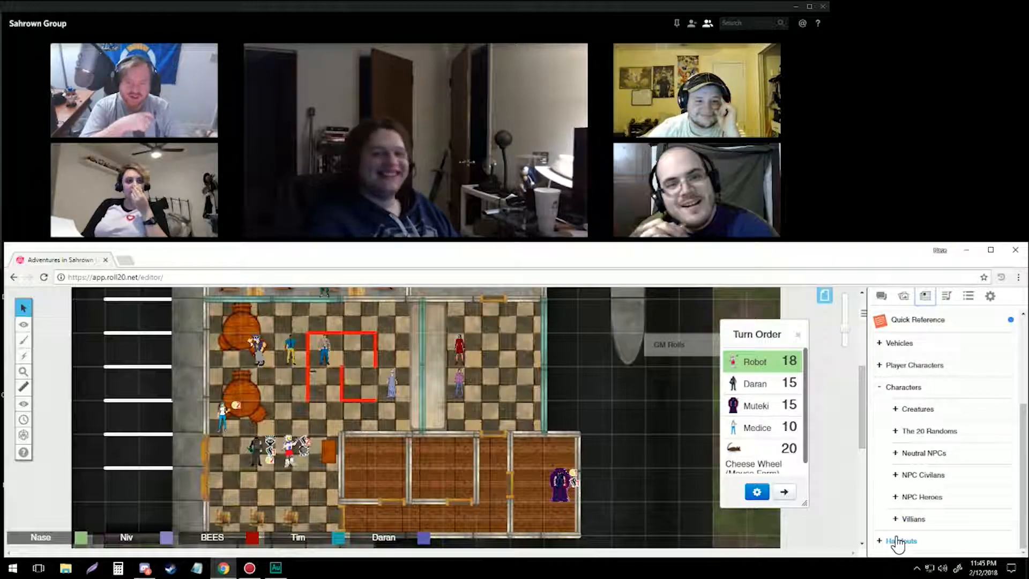
{"action": "left_click", "coordinate": [901, 540]}
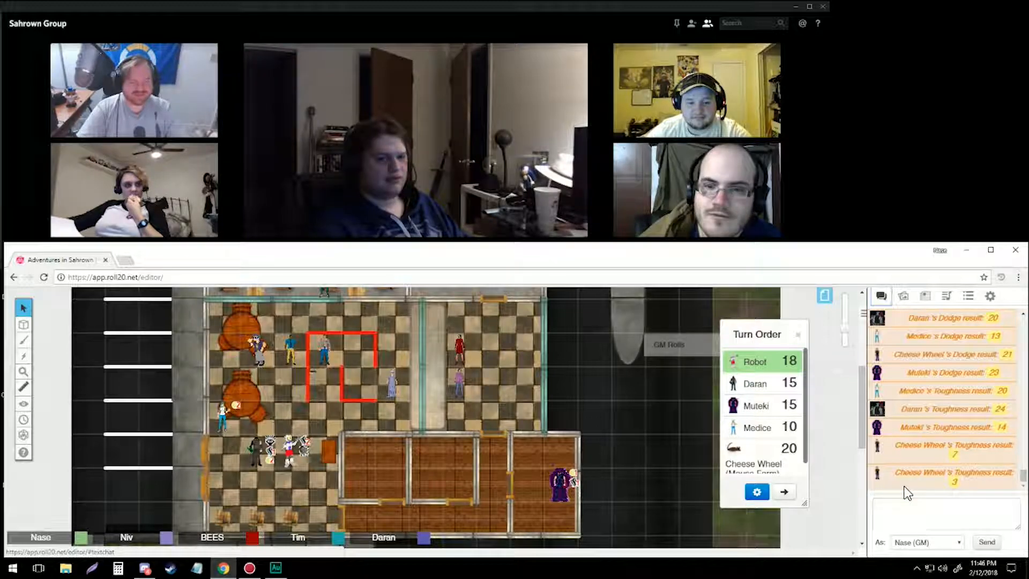
{"action": "mouse_move", "coordinate": [701, 490]}
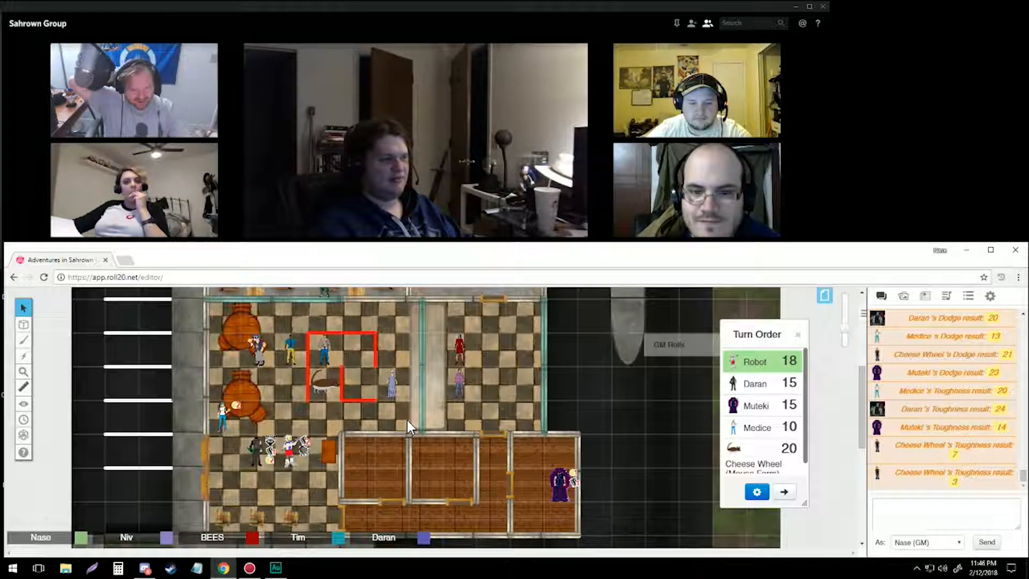
{"action": "mouse_move", "coordinate": [377, 436]}
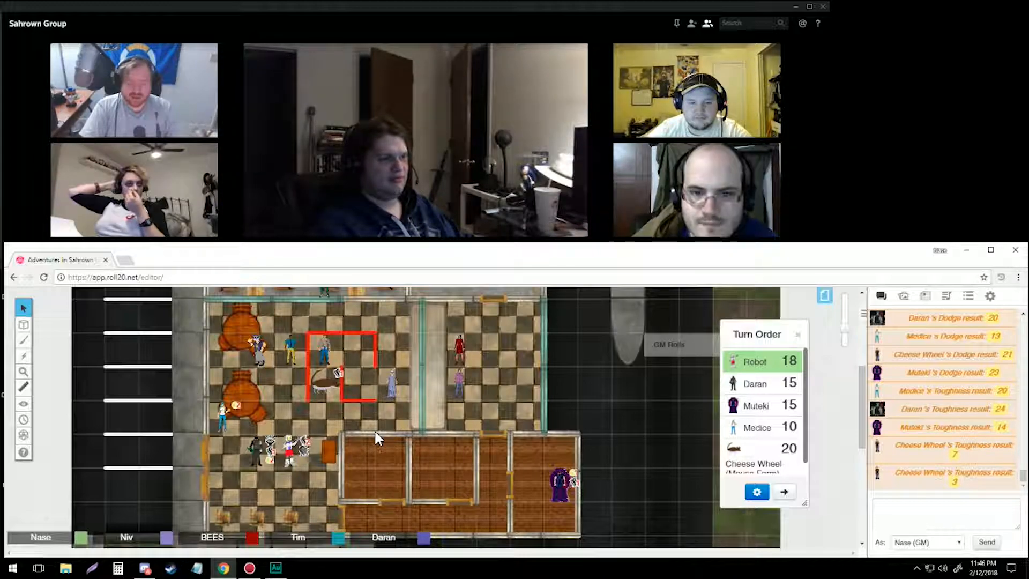
- Select the small figure token beside the rat and another token on the map
{"action": "left_click", "coordinate": [321, 368]}
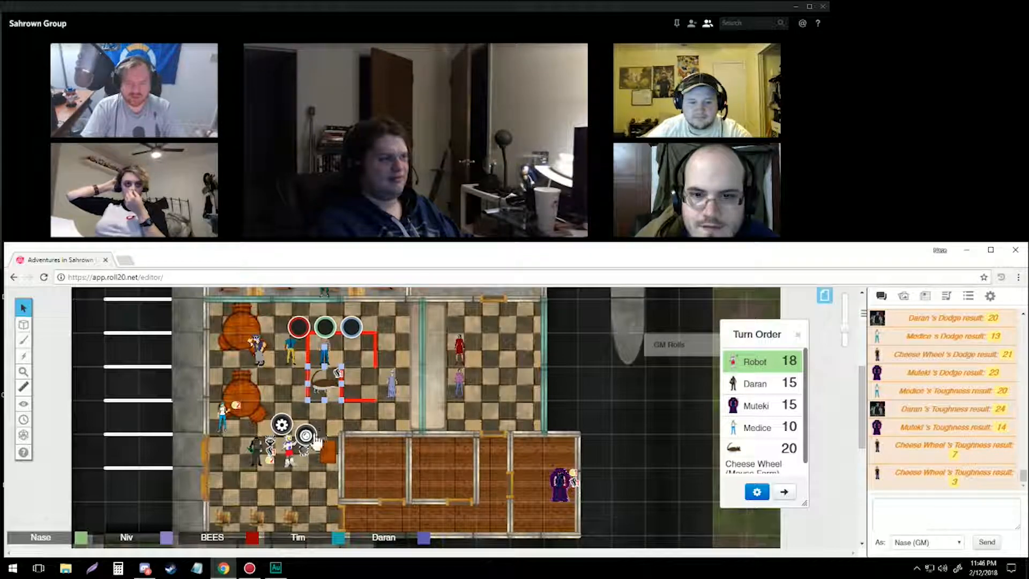
{"action": "left_click", "coordinate": [306, 435]}
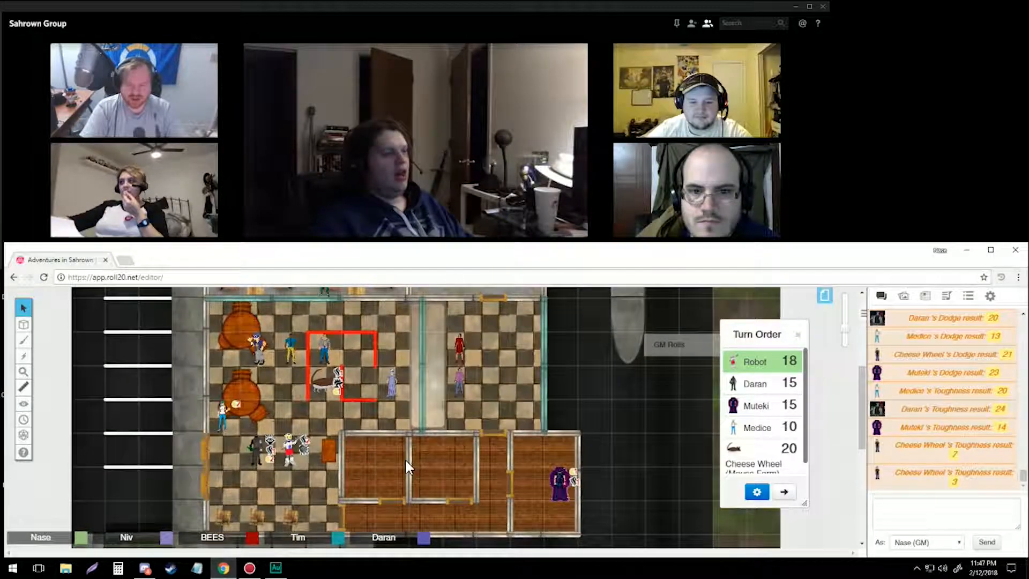
{"action": "mouse_move", "coordinate": [387, 506]}
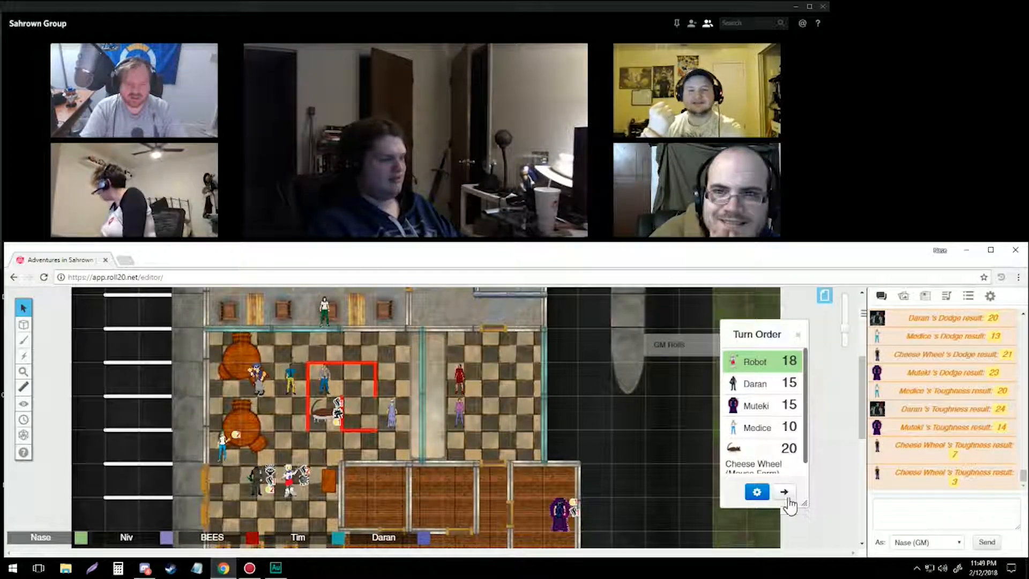
- Advance the turn order past Robot so Daran becomes the active combatant
{"action": "left_click", "coordinate": [785, 492]}
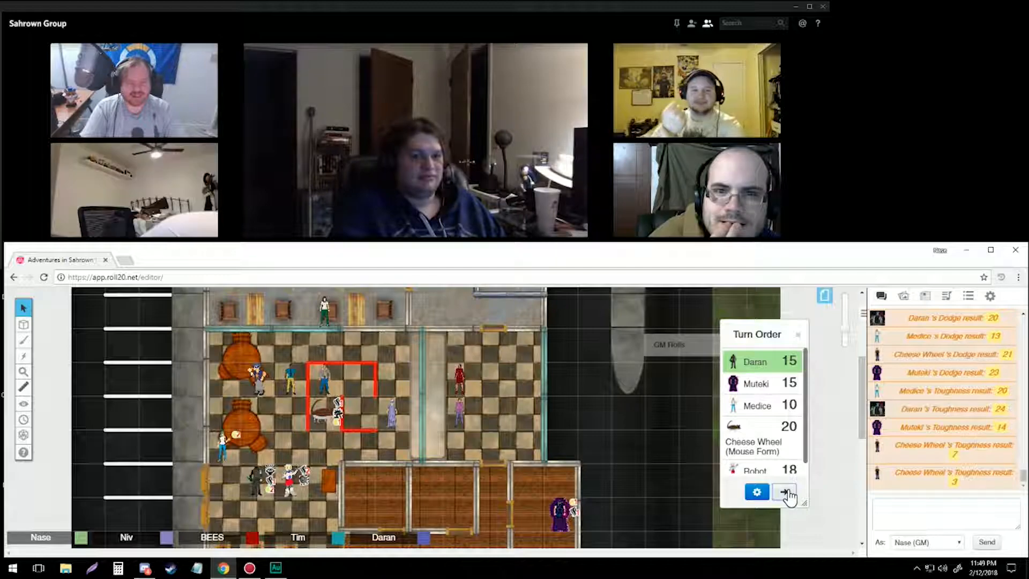
{"action": "left_click", "coordinate": [787, 493]}
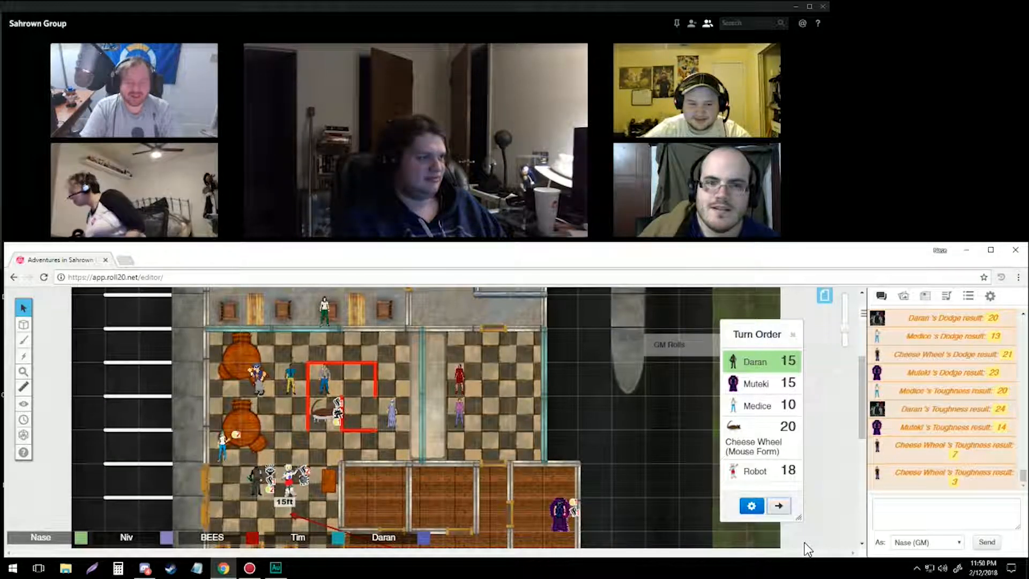
{"action": "left_click_drag", "start_coordinate": [334, 420], "coordinate": [354, 368]}
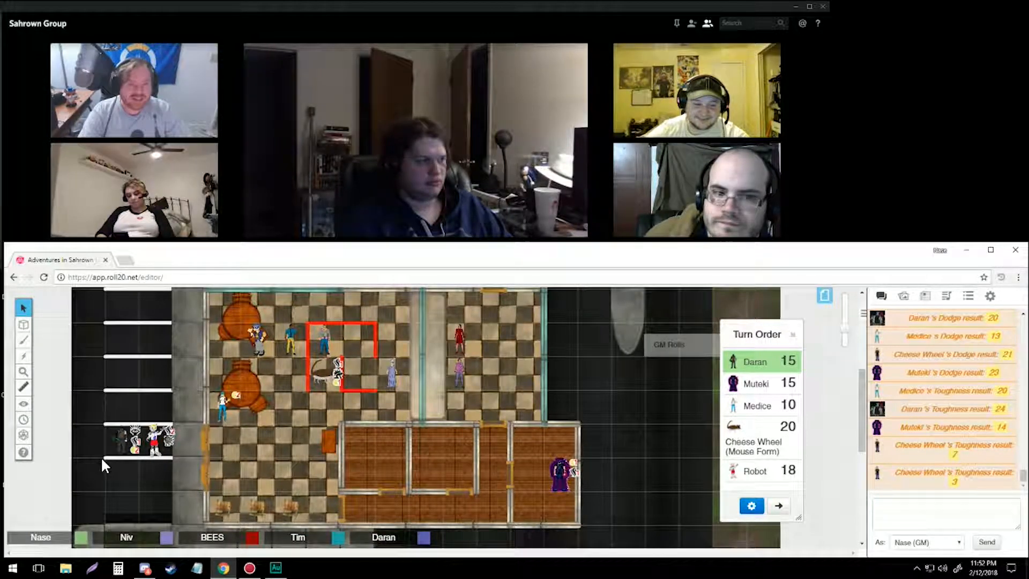
{"action": "left_click", "coordinate": [134, 439]}
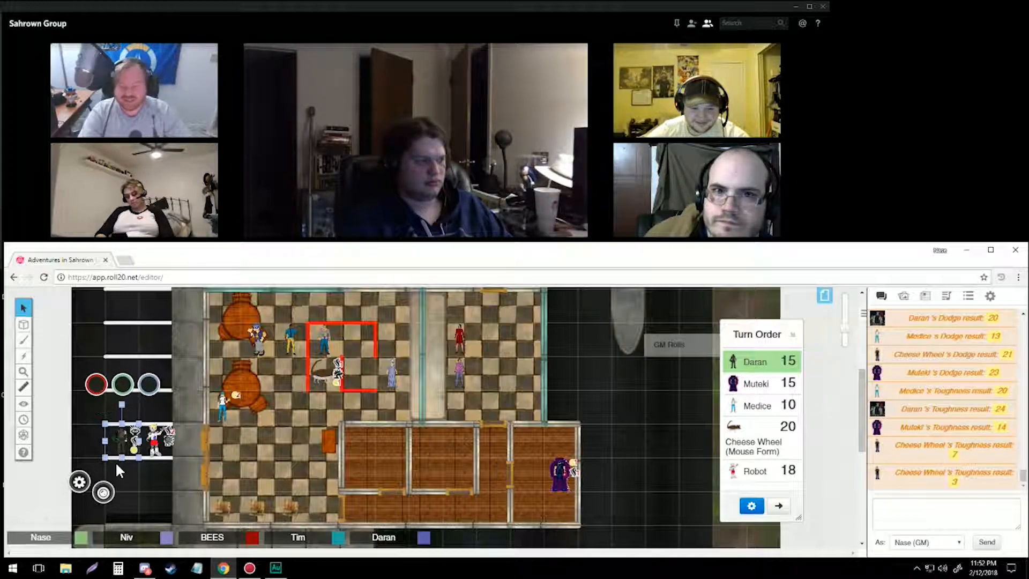
{"action": "left_click", "coordinate": [79, 481]}
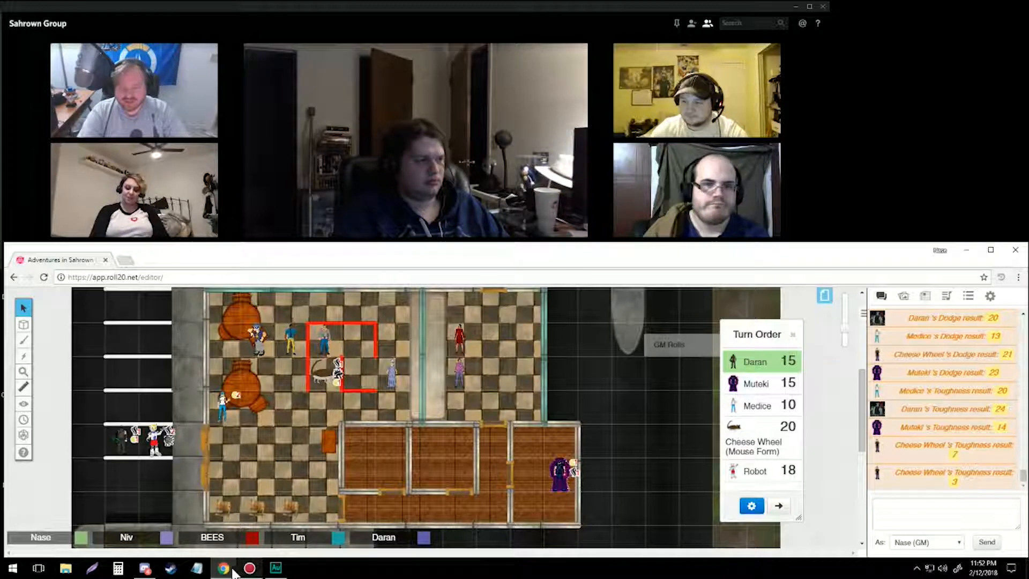
{"action": "left_click", "coordinate": [196, 567]}
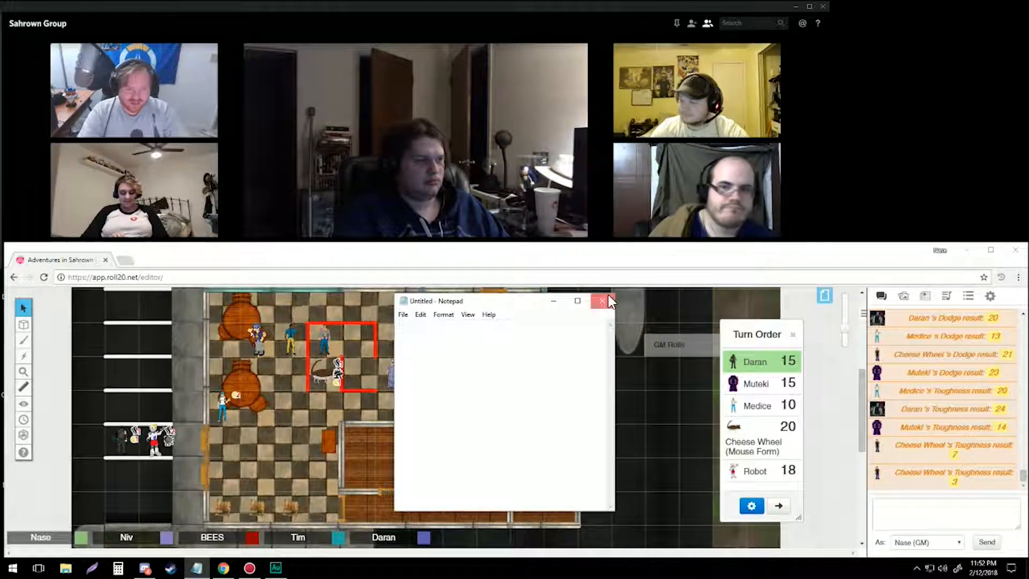
{"action": "left_click", "coordinate": [600, 301]}
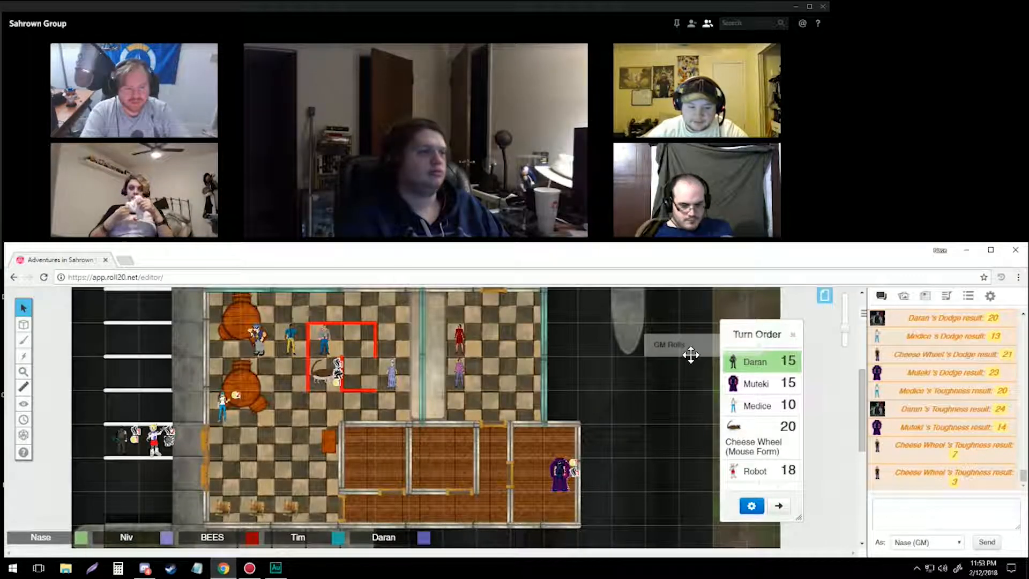
- Advance the turn order to Muteki and shift the Turn Order window left
{"action": "left_click", "coordinate": [668, 344]}
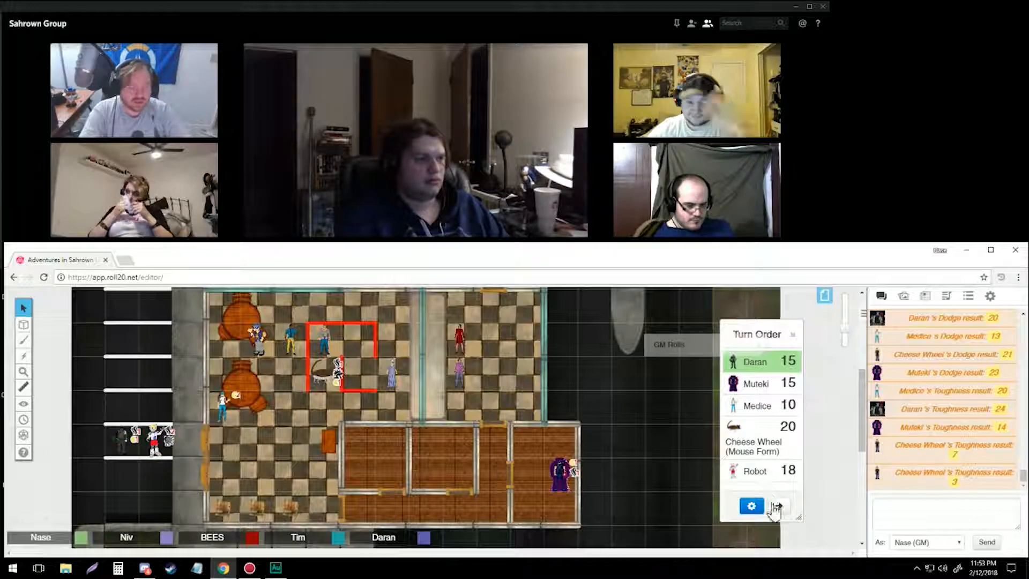
{"action": "left_click", "coordinate": [778, 506]}
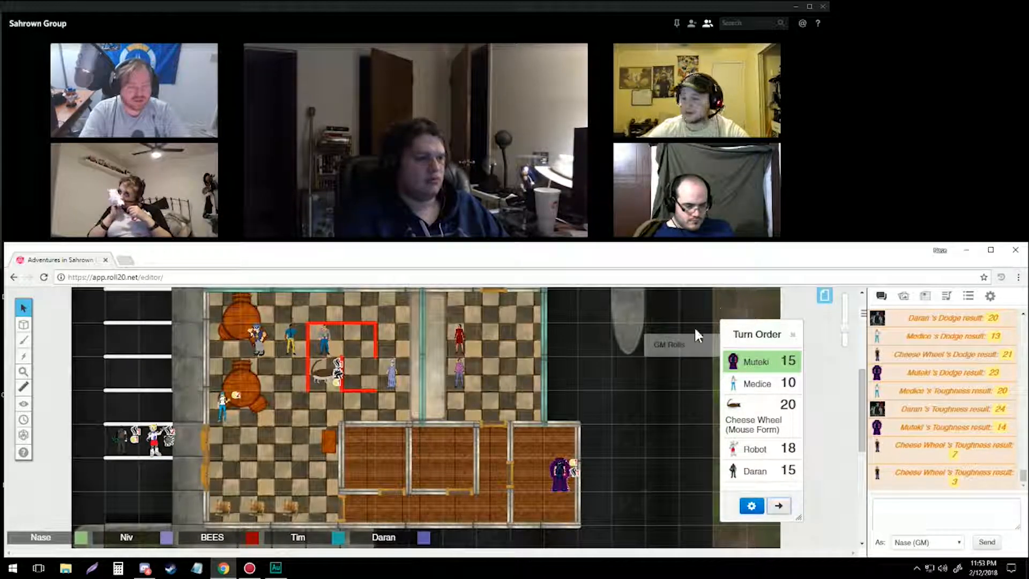
{"action": "left_click_drag", "start_coordinate": [757, 334], "coordinate": [699, 326]}
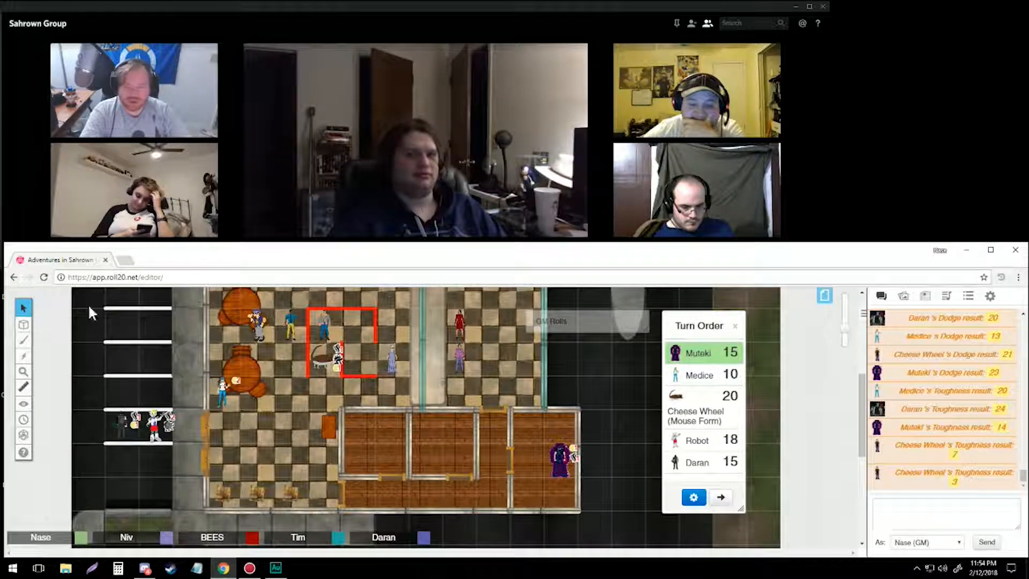
- Switch the edited map layer to Dynamic Lighting to reveal the wall outlines
{"action": "left_click", "coordinate": [23, 339]}
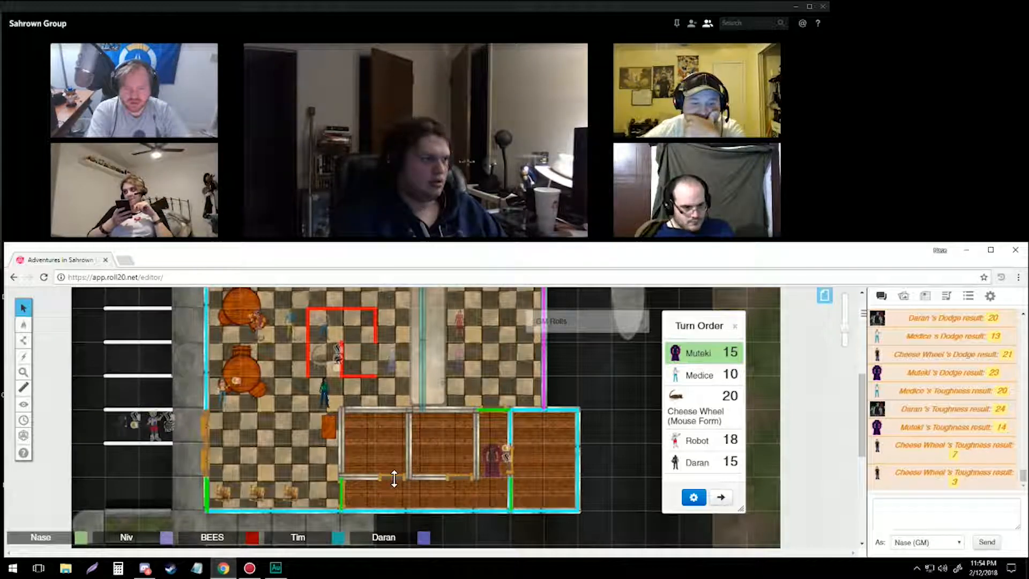
{"action": "left_click", "coordinate": [23, 340]}
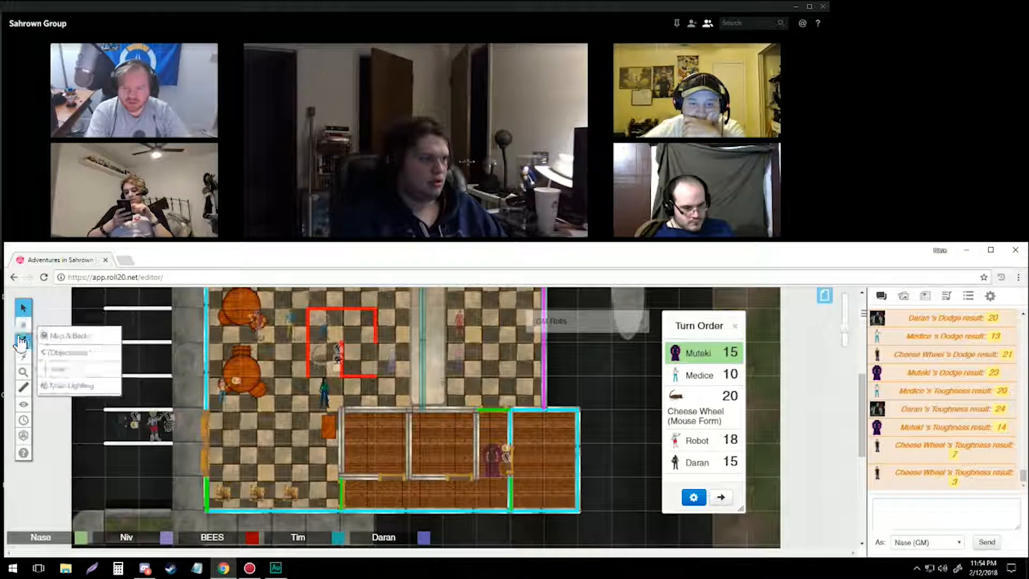
{"action": "left_click", "coordinate": [23, 340]}
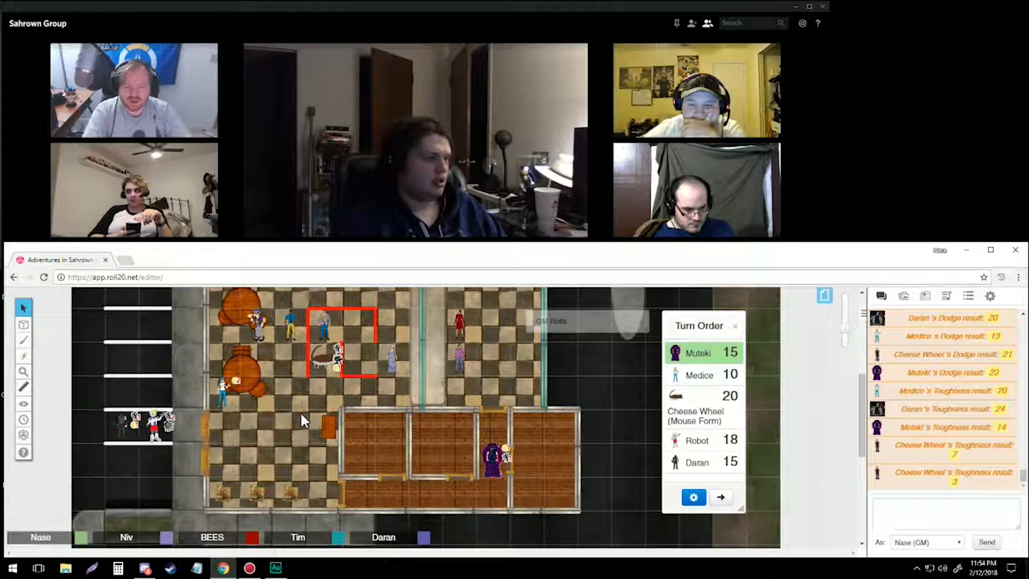
{"action": "mouse_move", "coordinate": [290, 445]}
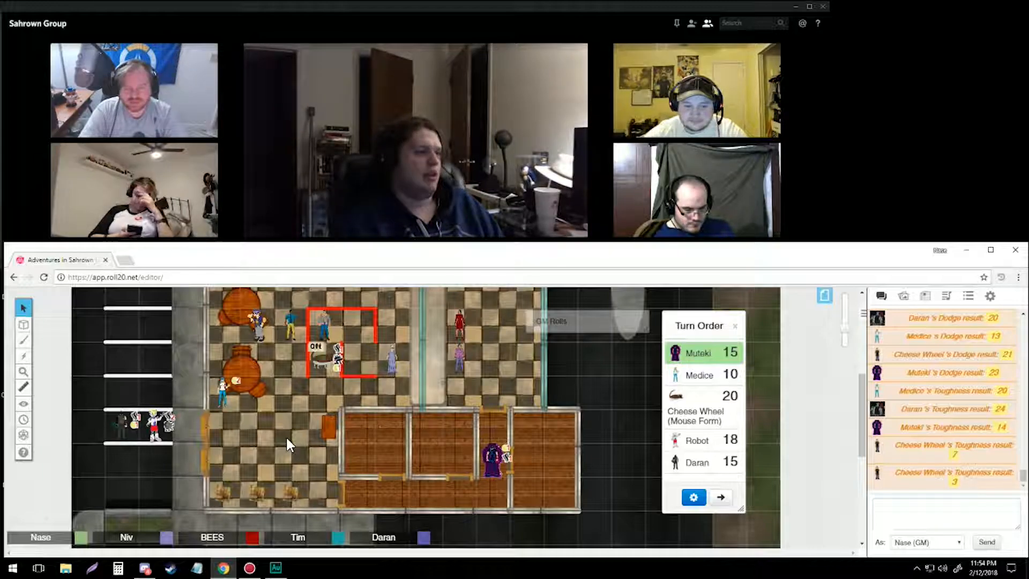
- Roll Muteki's Stealth (24) and the Medice (12) and Cheesewheel (31) Perception checks
{"action": "left_click_drag", "start_coordinate": [321, 346], "coordinate": [420, 478]}
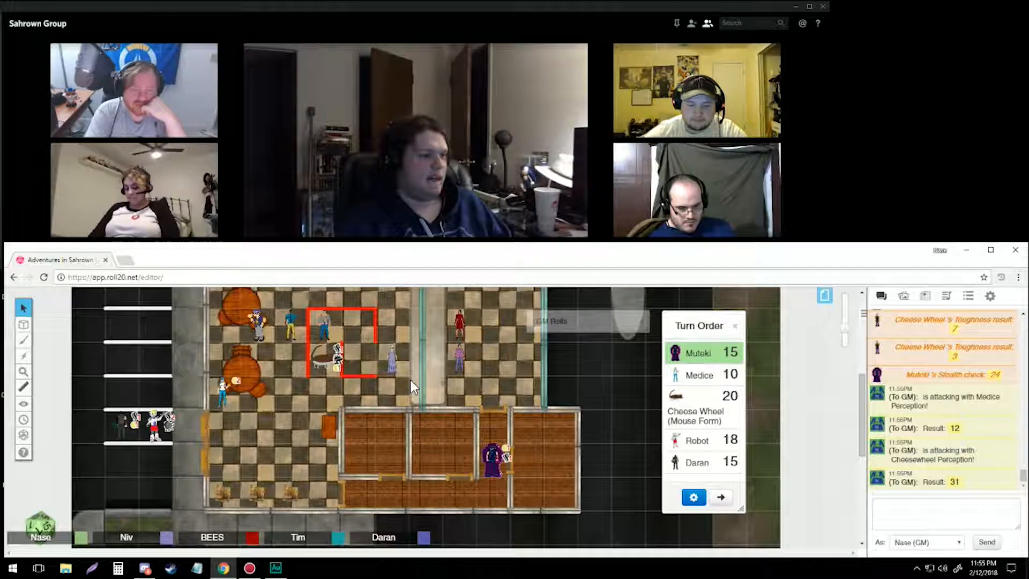
- Open the GM Rolls sheet and roll Muteki's Perception, whispering a 19
{"action": "left_click_drag", "start_coordinate": [292, 426], "coordinate": [495, 456]}
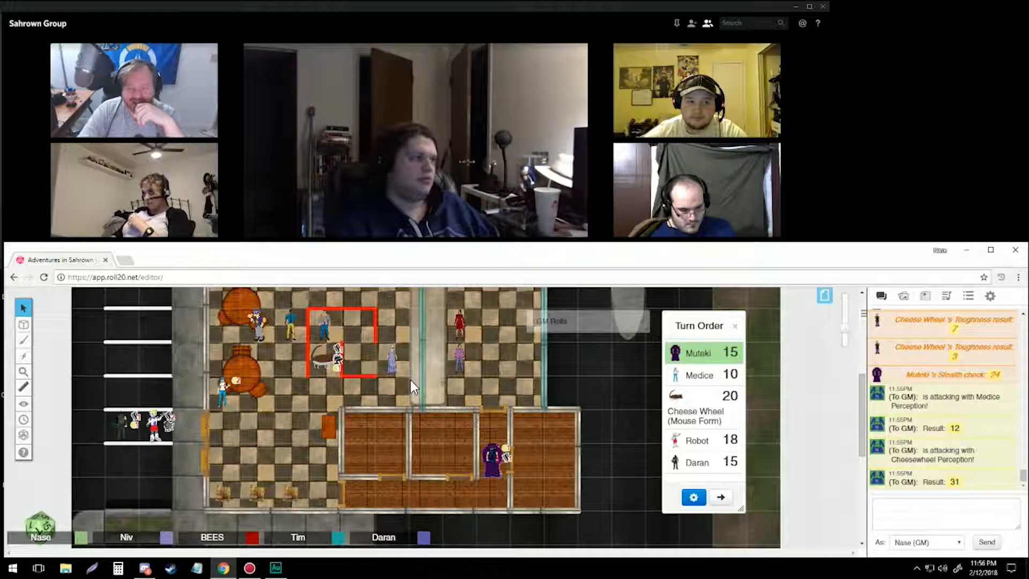
{"action": "left_click_drag", "start_coordinate": [495, 456], "coordinate": [426, 394]}
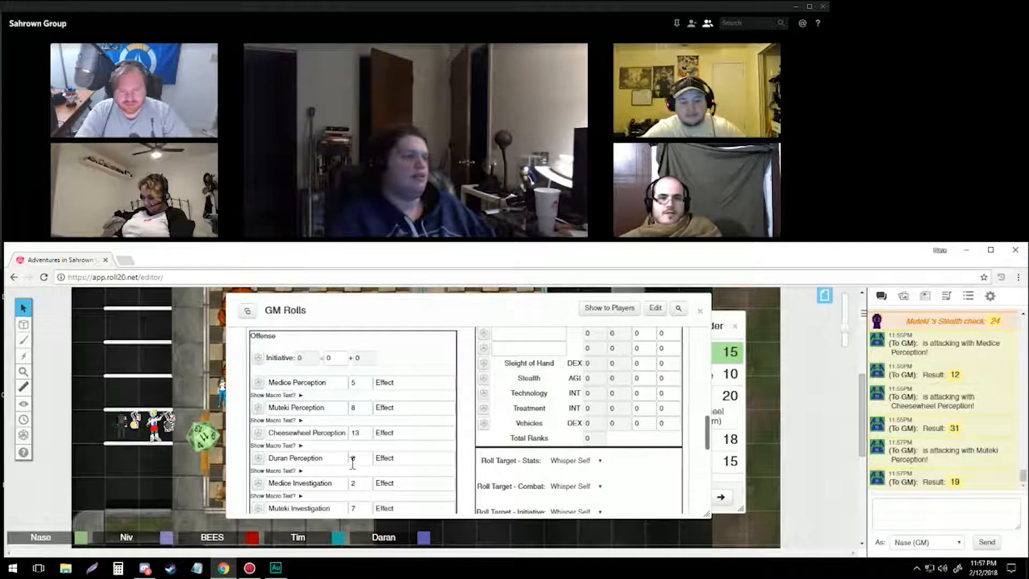
- Scroll the GM Rolls sheet and roll Muteki's Insight, whispering a 23
{"action": "scroll", "scroll_direction": "down", "scroll_amount": 3}
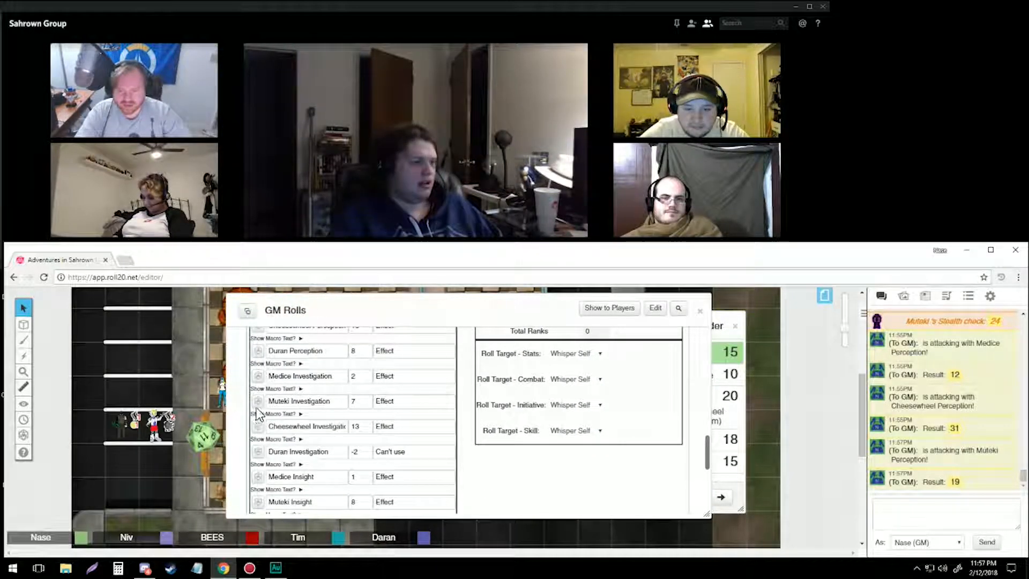
{"action": "scroll", "scroll_direction": "down", "scroll_amount": 3}
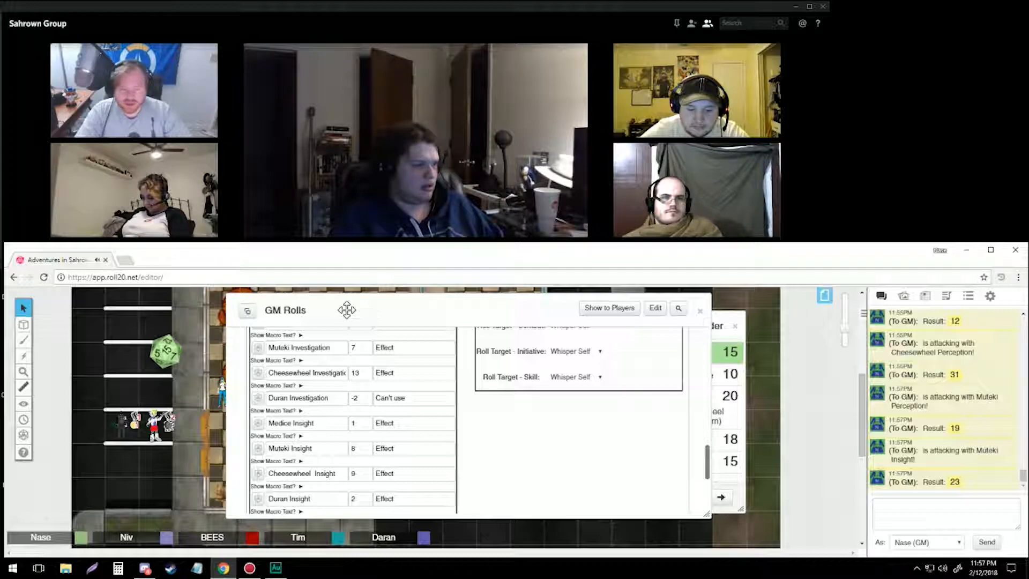
{"action": "left_click", "coordinate": [699, 310]}
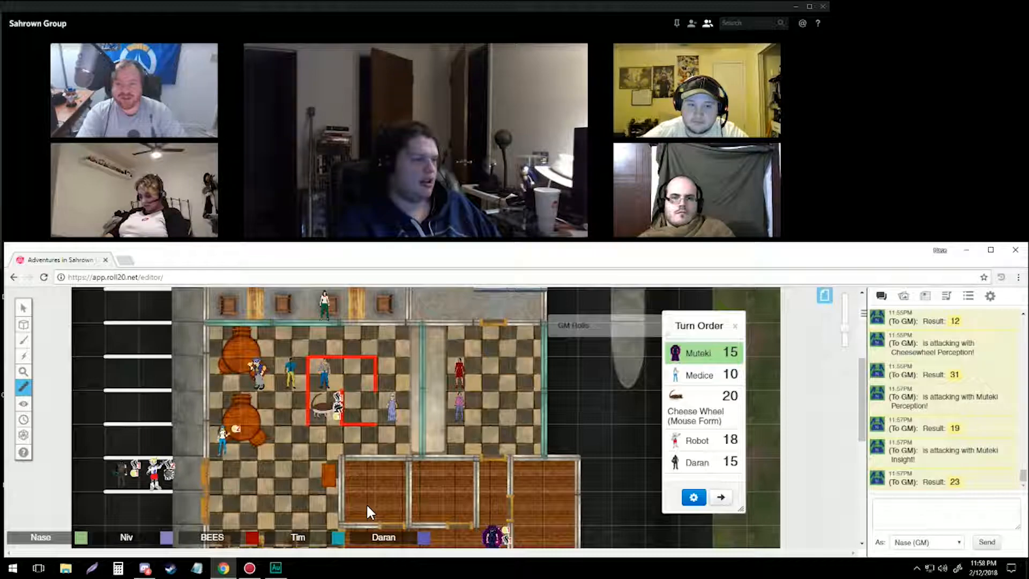
{"action": "mouse_move", "coordinate": [790, 328]}
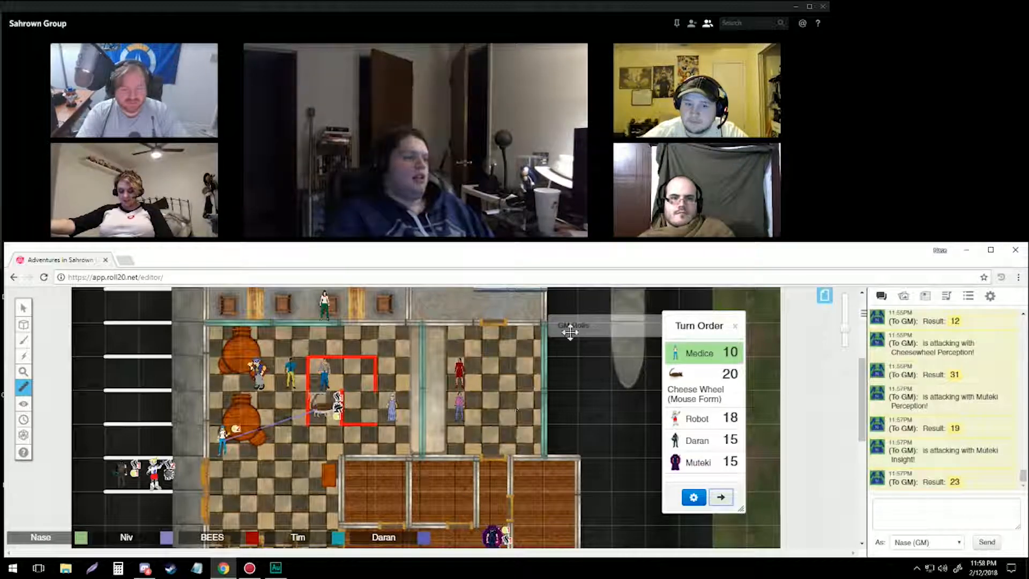
- Advance the turn order from Muteki (15) to Medice (10)
{"action": "left_click", "coordinate": [571, 325]}
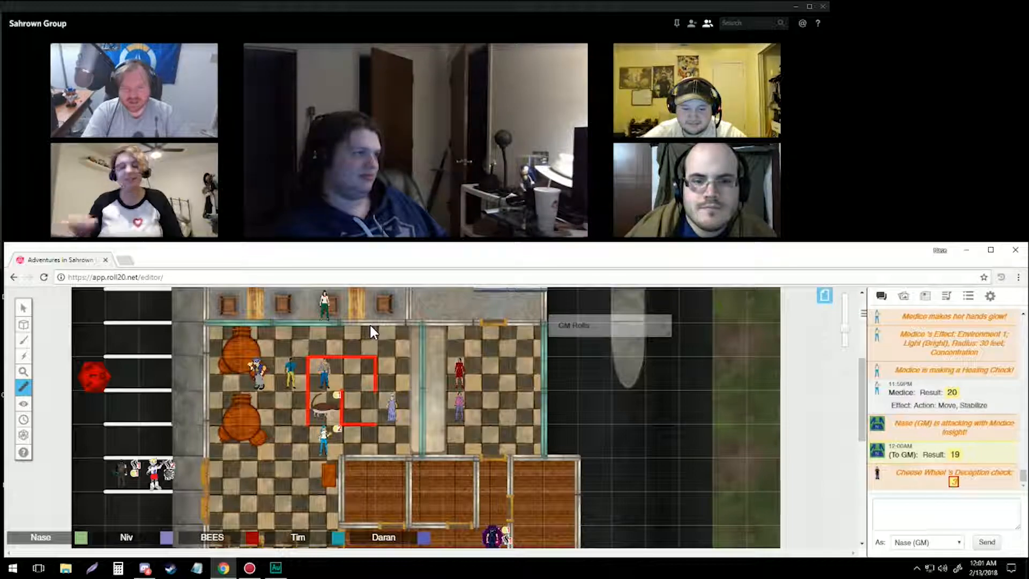
- Switch to the Select/Move tool, move a small token beside the barrels, and show the Journal
{"action": "left_click", "coordinate": [24, 307]}
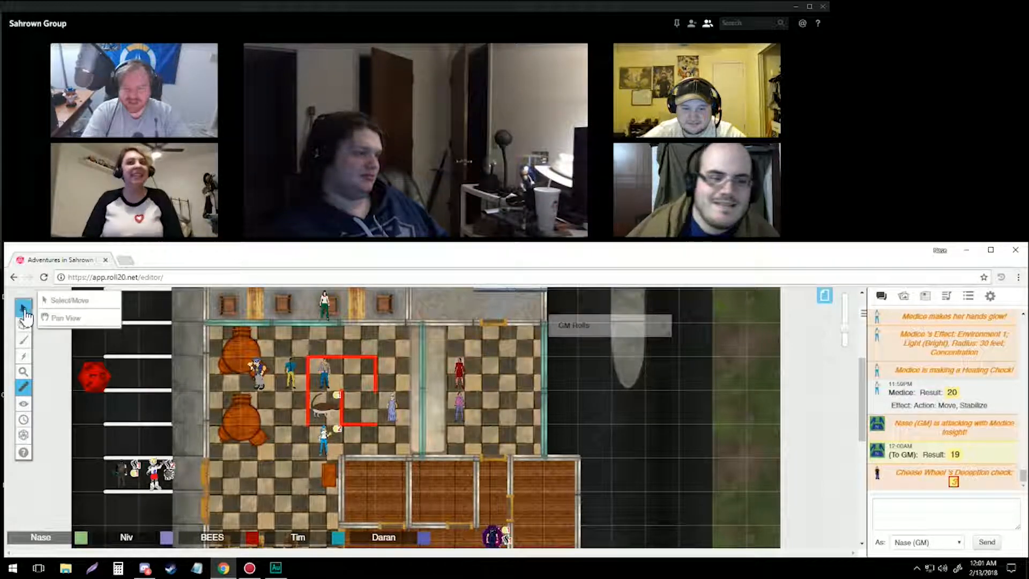
{"action": "left_click", "coordinate": [70, 300]}
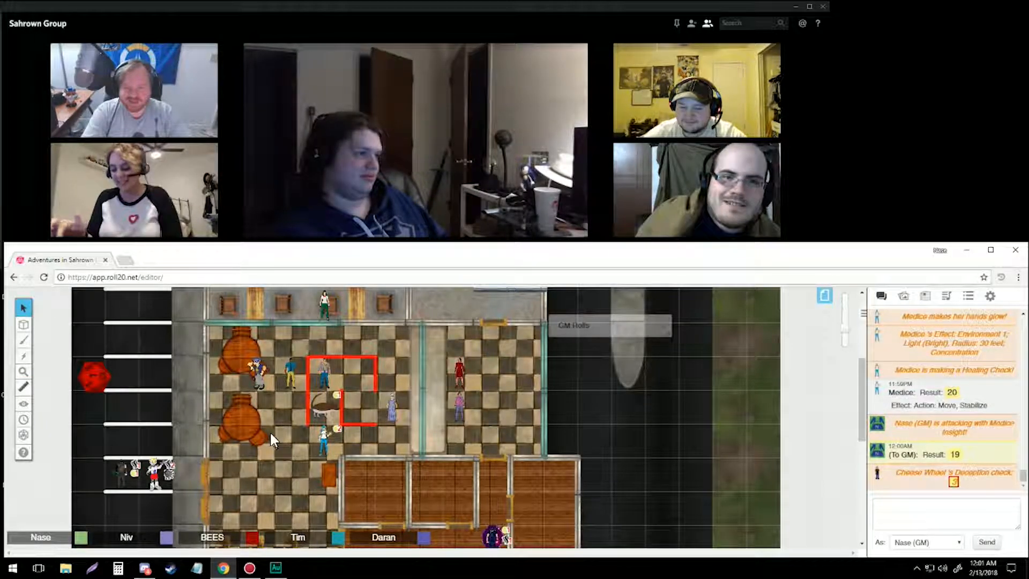
{"action": "right_click", "coordinate": [272, 380]}
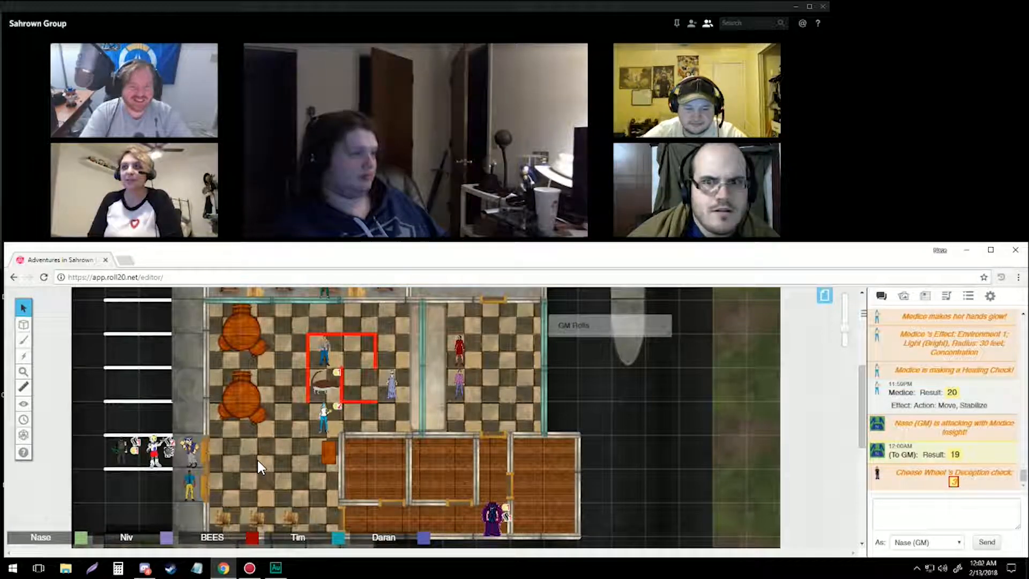
{"action": "mouse_move", "coordinate": [237, 473]}
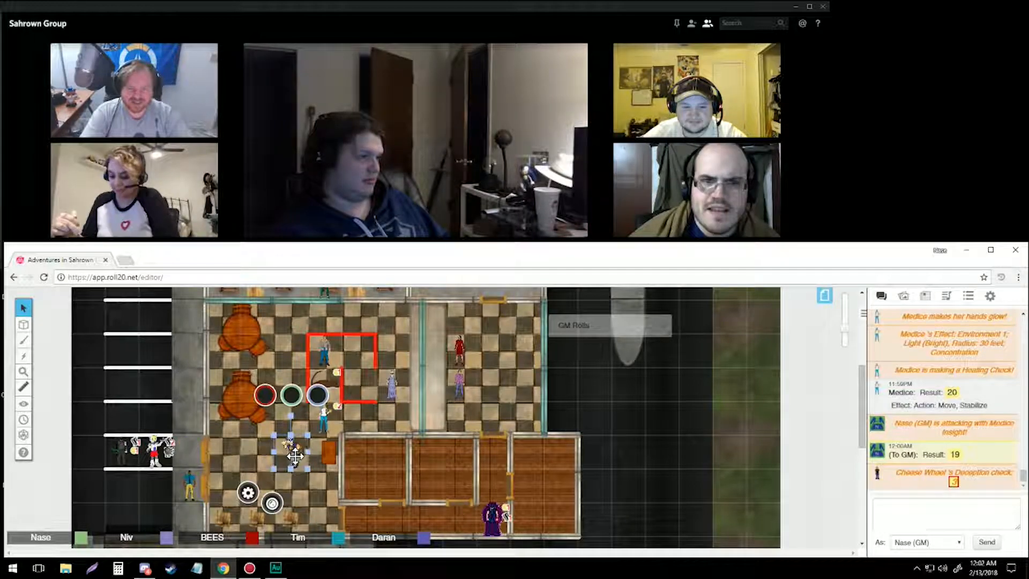
{"action": "left_click_drag", "start_coordinate": [293, 455], "coordinate": [319, 358]}
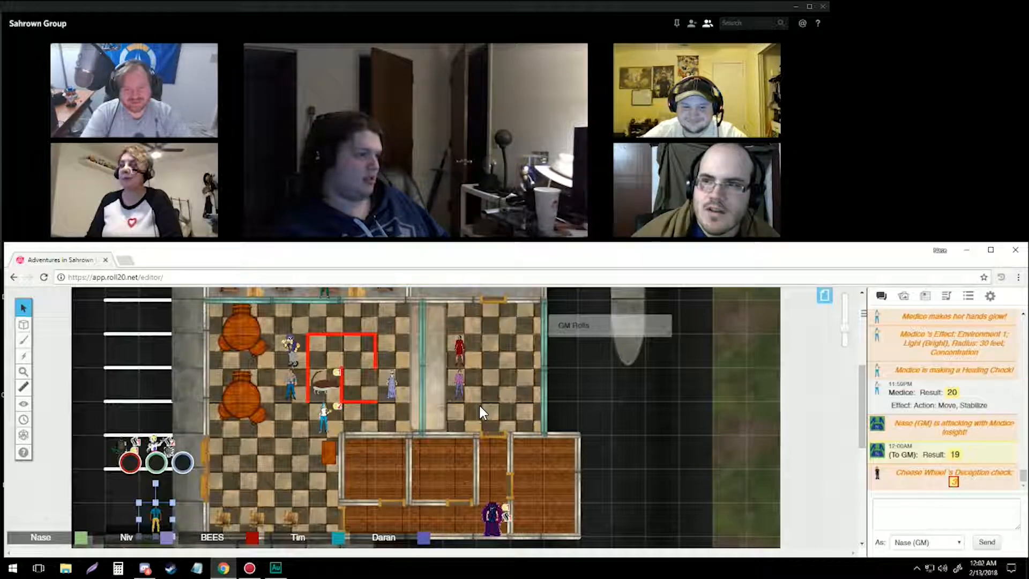
{"action": "left_click", "coordinate": [924, 296]}
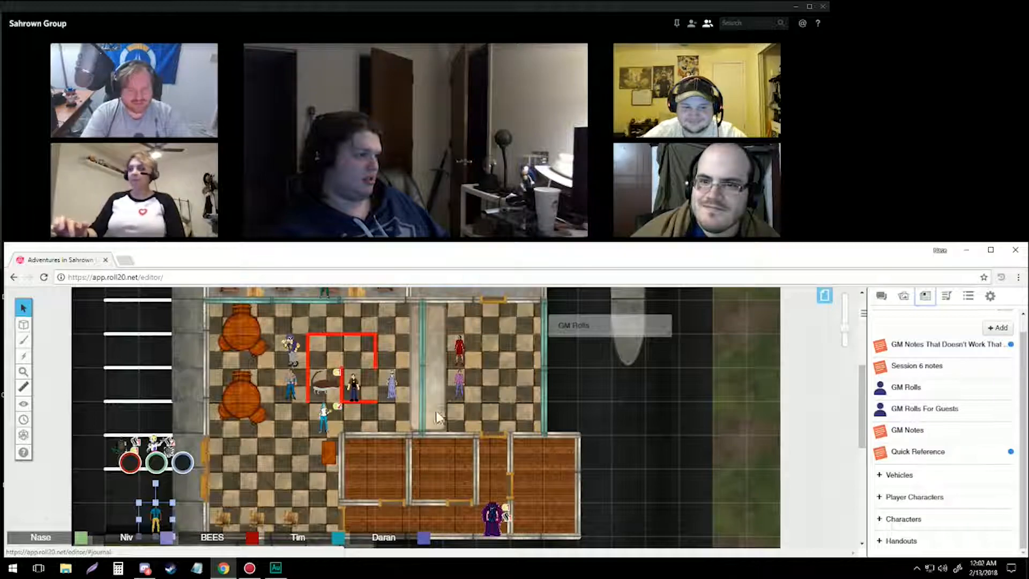
{"action": "double_click", "coordinate": [338, 374]}
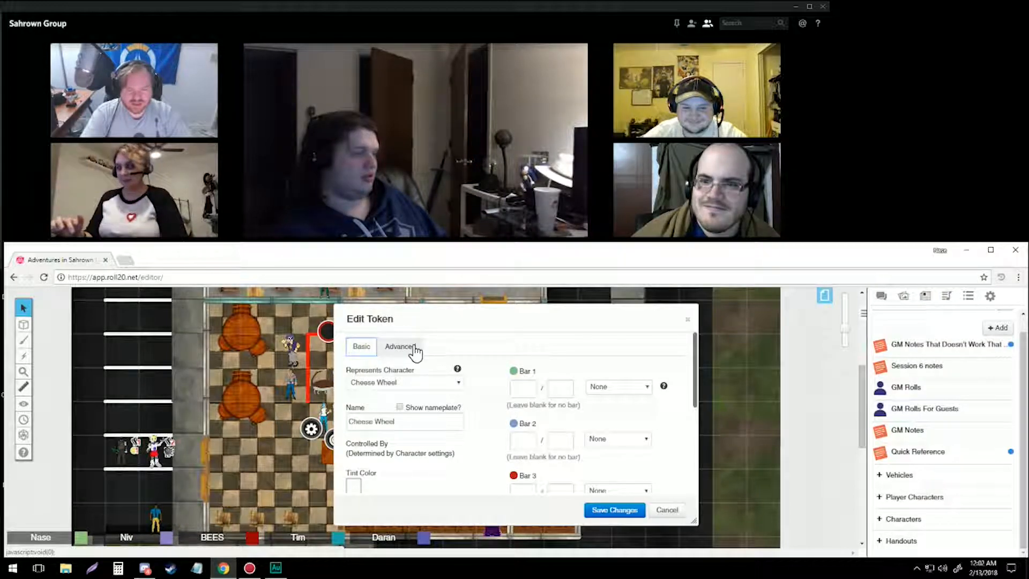
{"action": "left_click", "coordinate": [400, 347]}
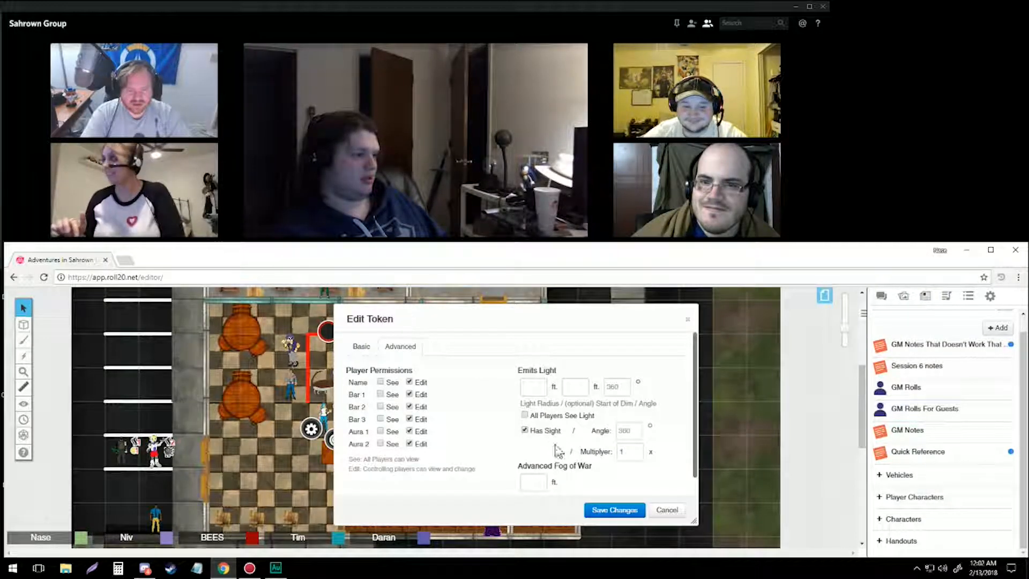
{"action": "left_click", "coordinate": [613, 509]}
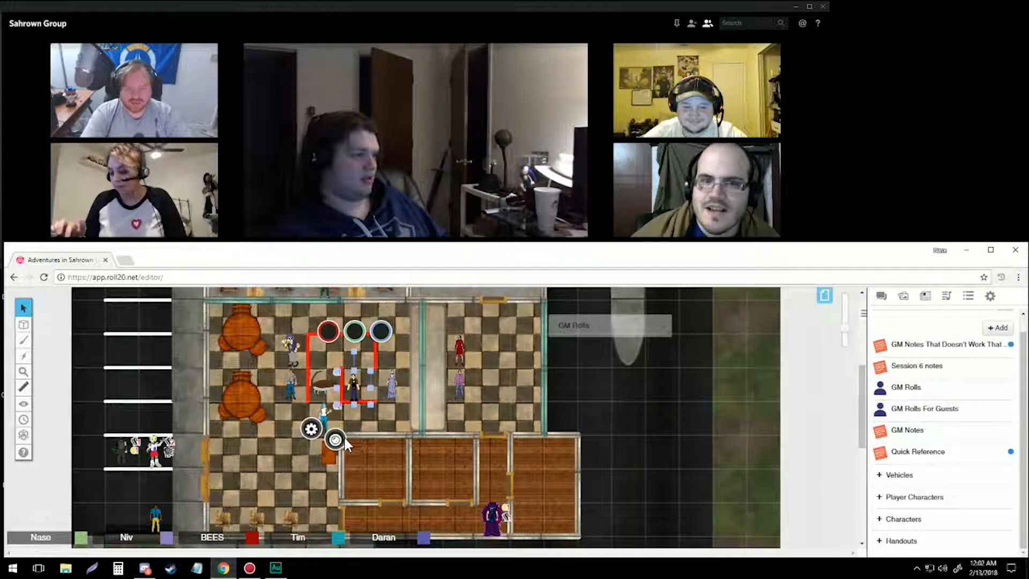
{"action": "left_click", "coordinate": [335, 439]}
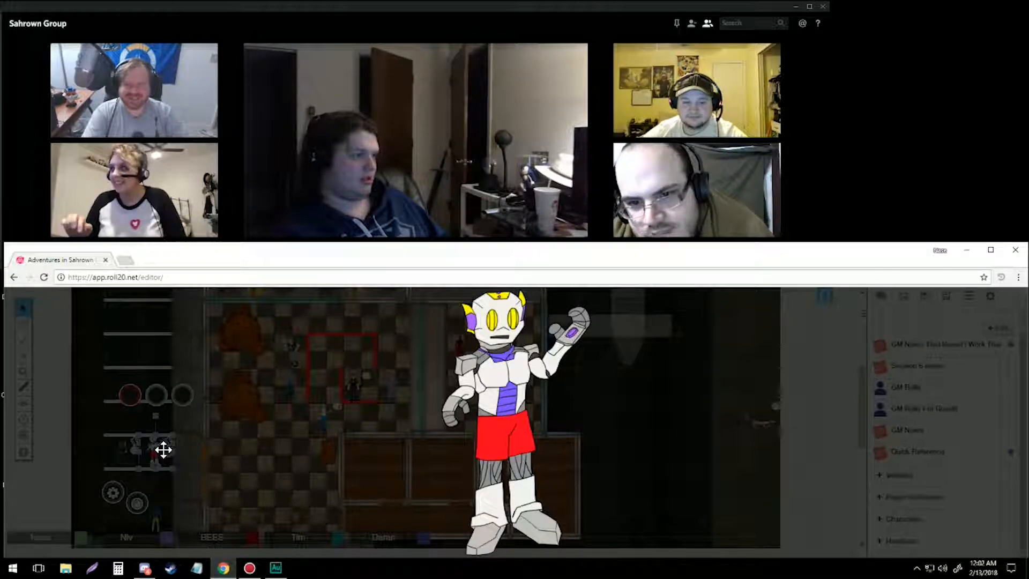
{"action": "mouse_move", "coordinate": [254, 466]}
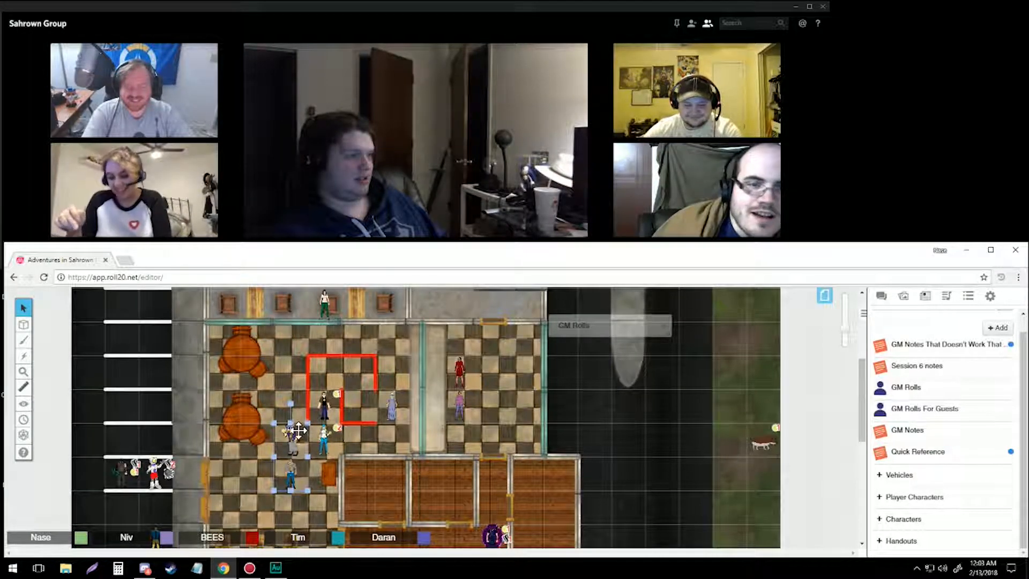
- Reposition a character token on the checkered tavern floor
{"action": "left_click_drag", "start_coordinate": [290, 430], "coordinate": [256, 472]}
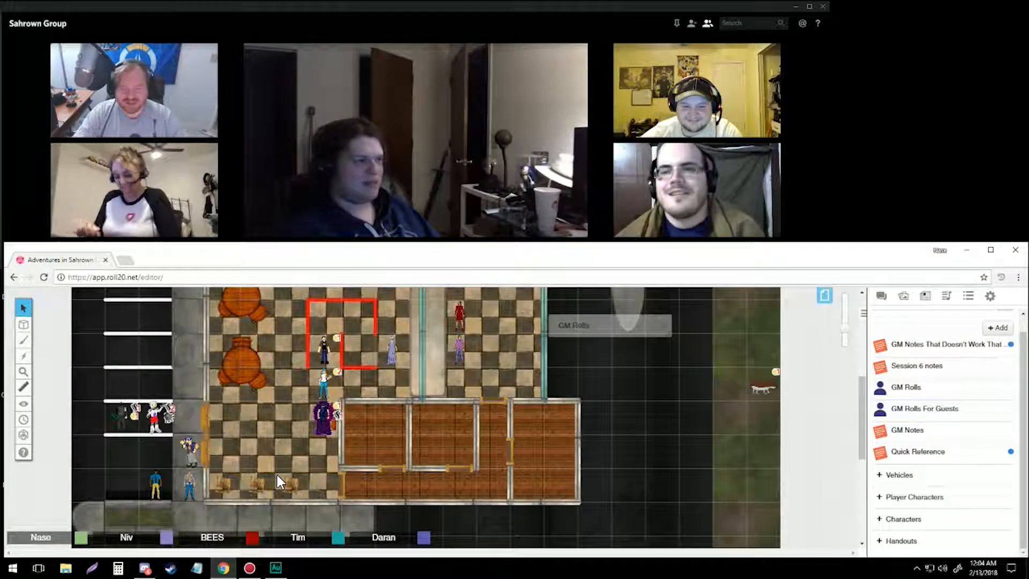
{"action": "mouse_move", "coordinate": [372, 470]}
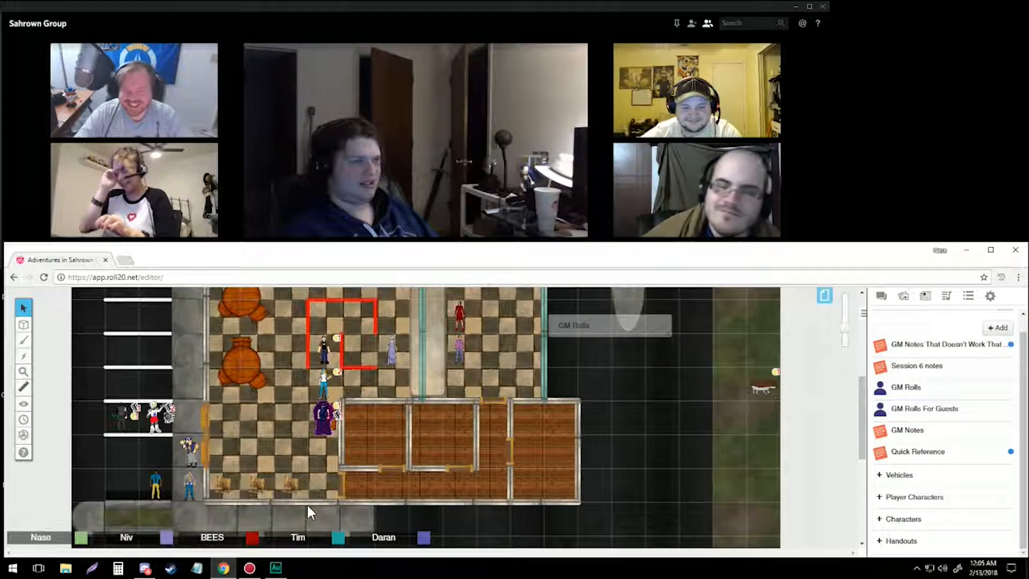
{"action": "mouse_move", "coordinate": [347, 482]}
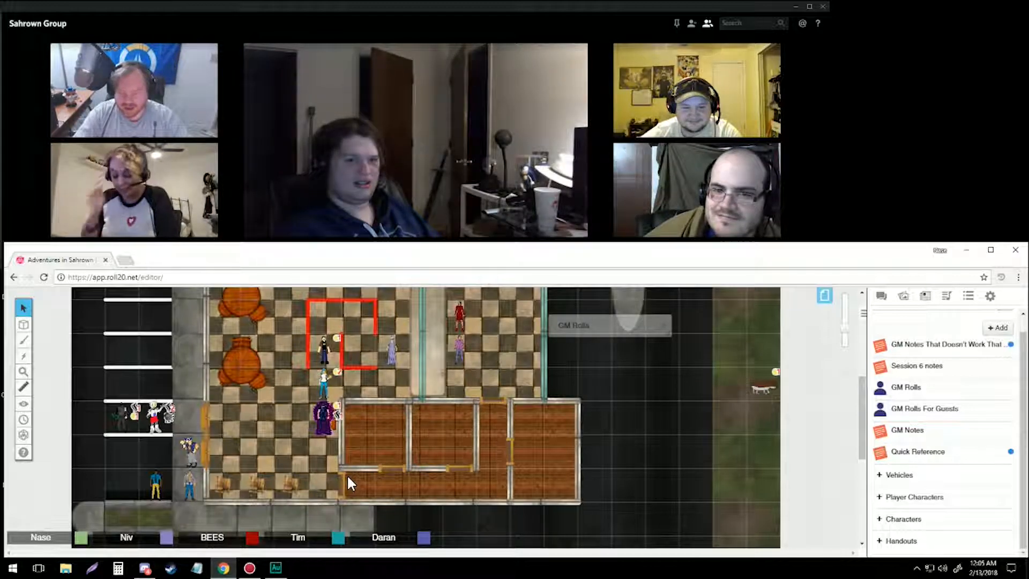
{"action": "mouse_move", "coordinate": [345, 438]}
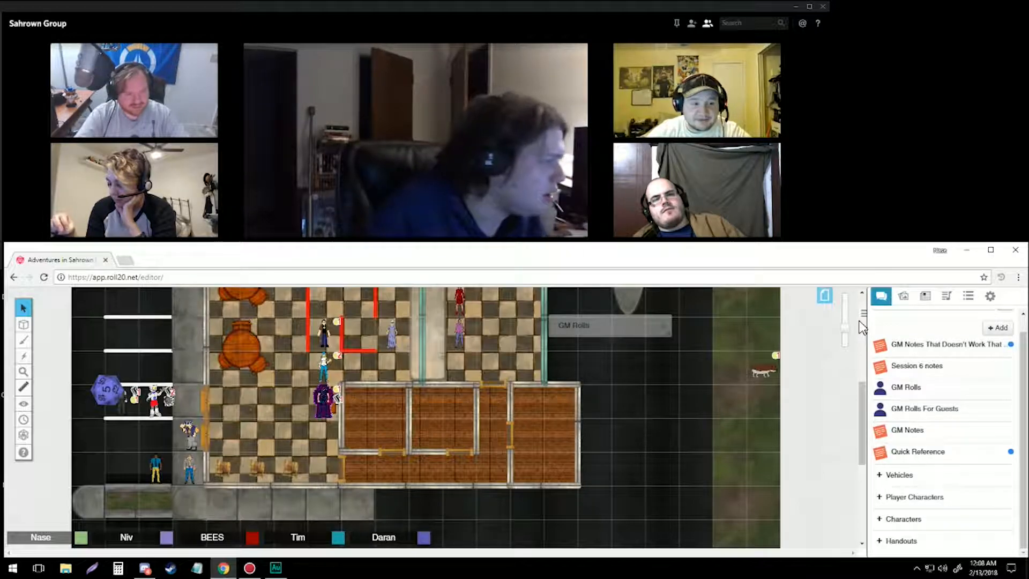
- Switch the sidebar to the Text Chat log showing Medico's Healing Check of 20
{"action": "left_click", "coordinate": [880, 296]}
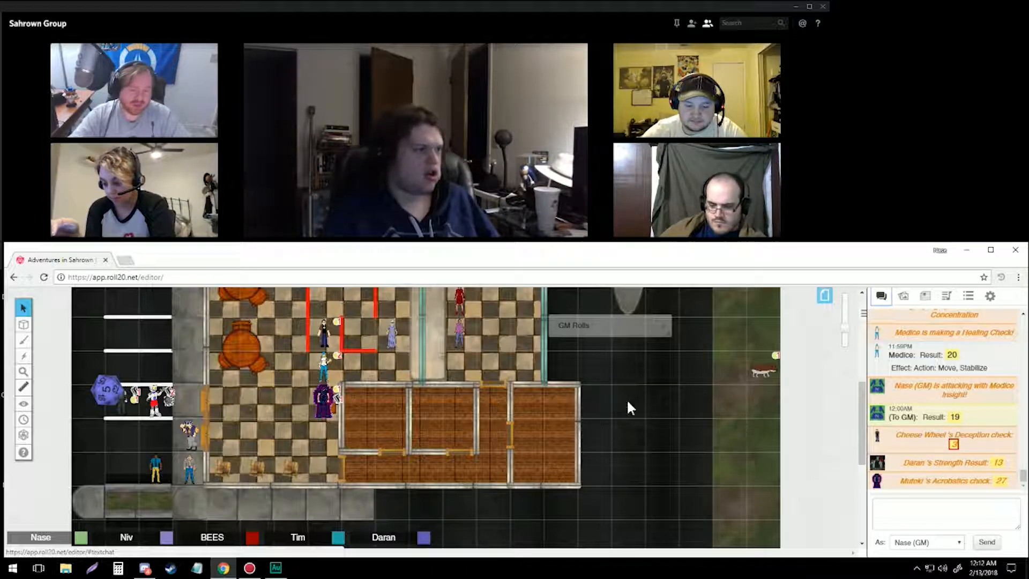
- Open the GM Rolls handout on the building battle map page
{"action": "left_click", "coordinate": [573, 325]}
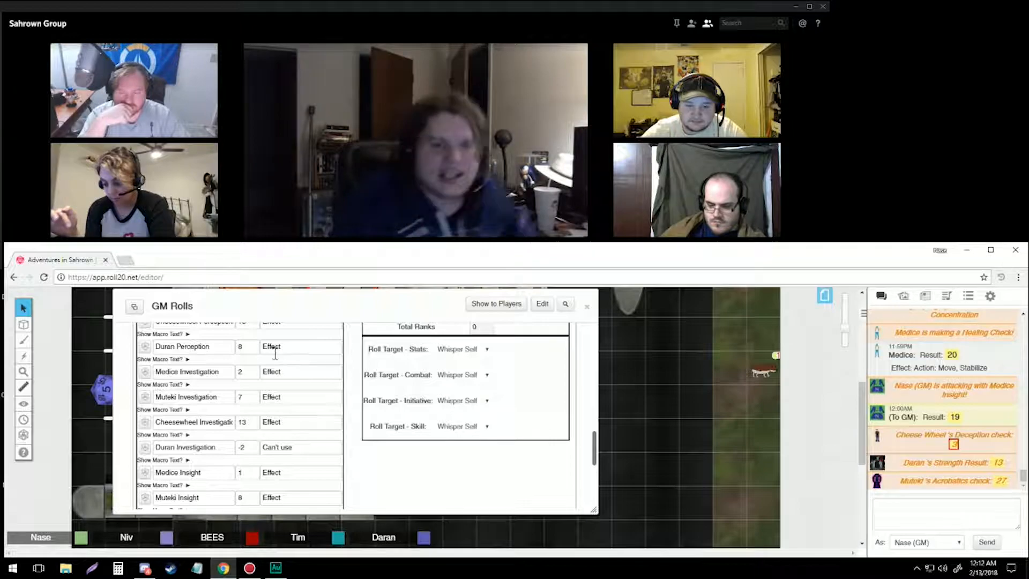
{"action": "left_click", "coordinate": [586, 306]}
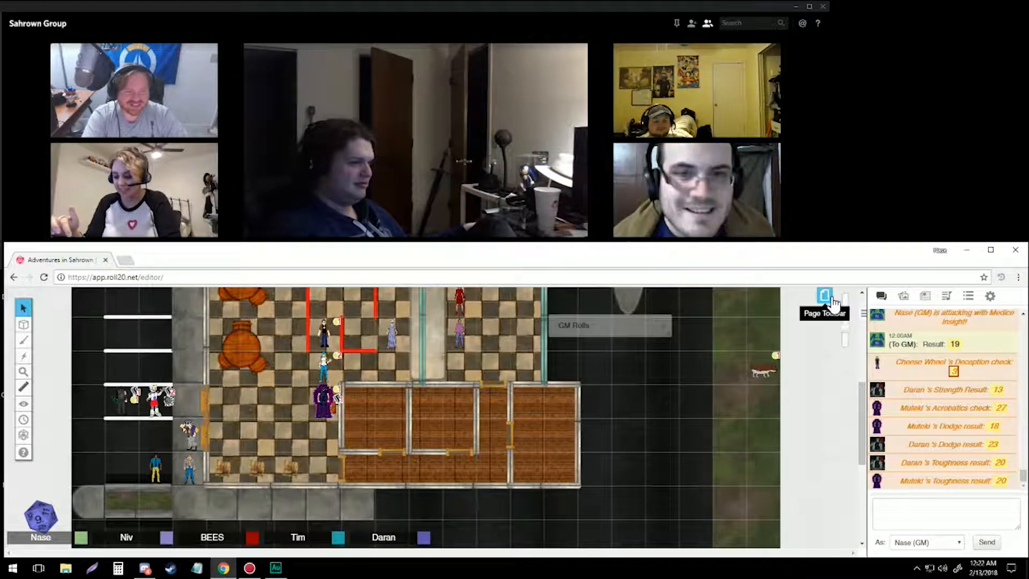
- Switch the tabletop to the world map page with five character portraits
{"action": "left_click", "coordinate": [824, 295]}
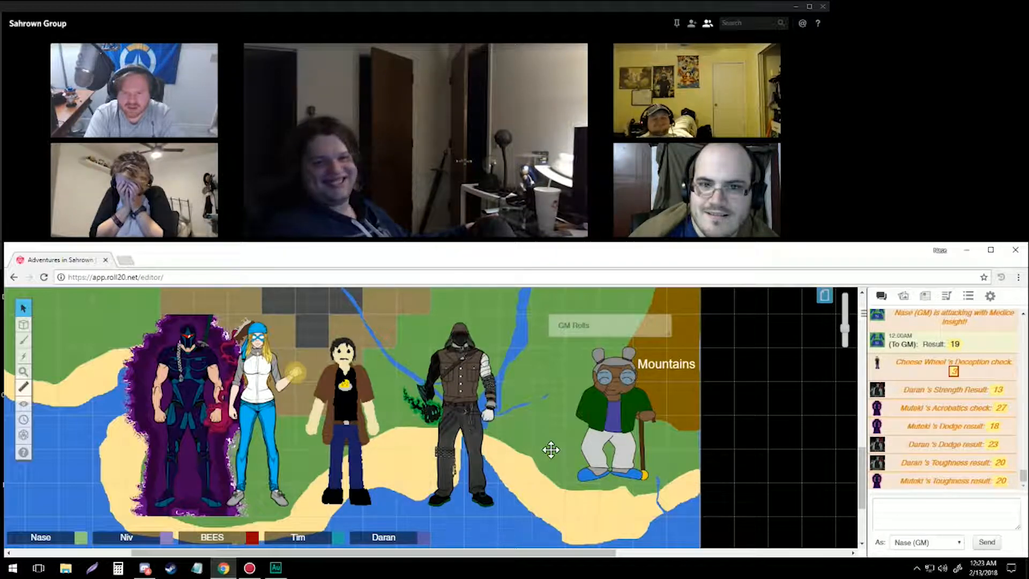
{"action": "mouse_move", "coordinate": [634, 393]}
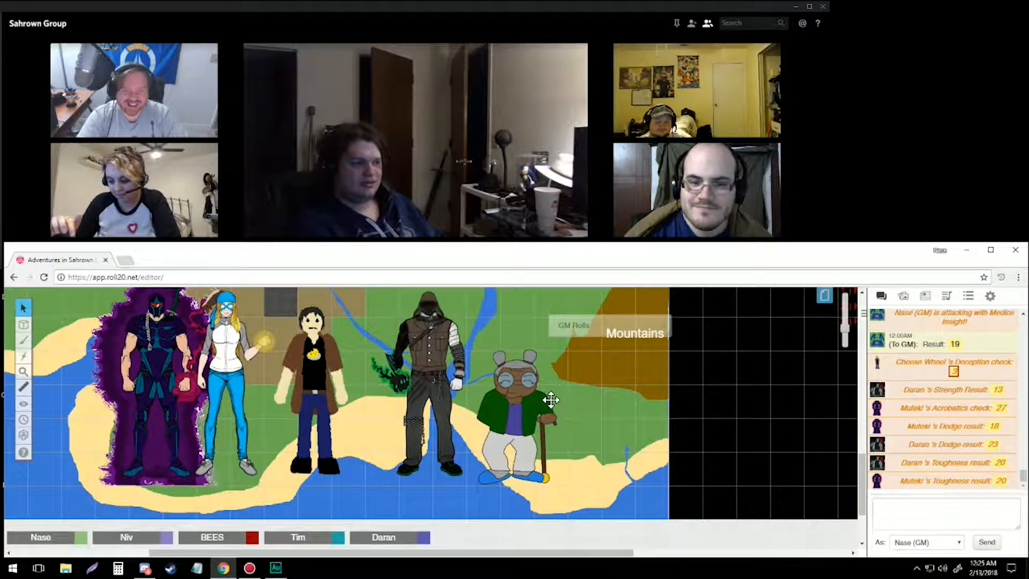
- Bring up the Heroes/Encounters overview page and show the Journal in the sidebar
{"action": "left_click", "coordinate": [551, 394]}
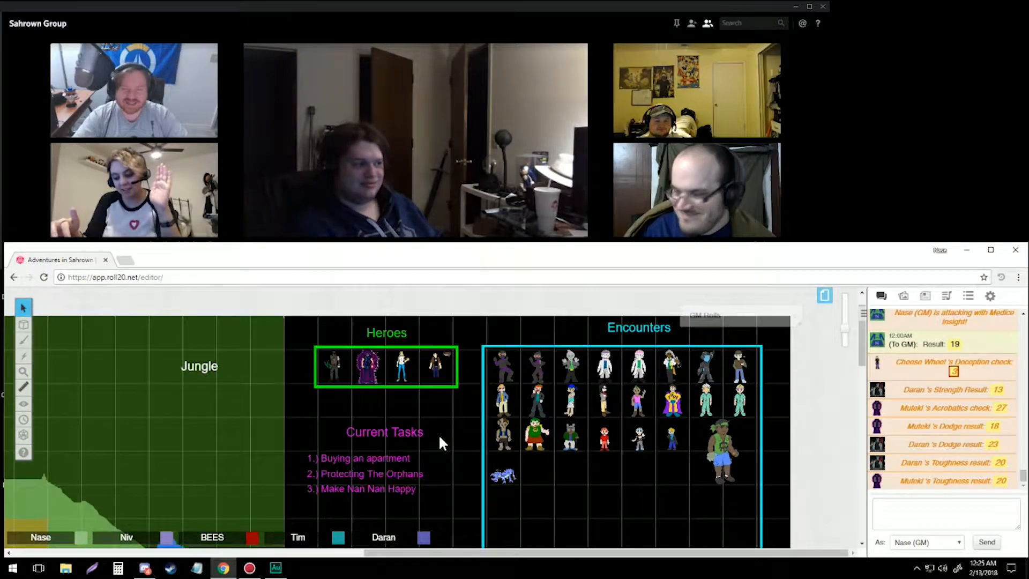
{"action": "left_click", "coordinate": [904, 295]}
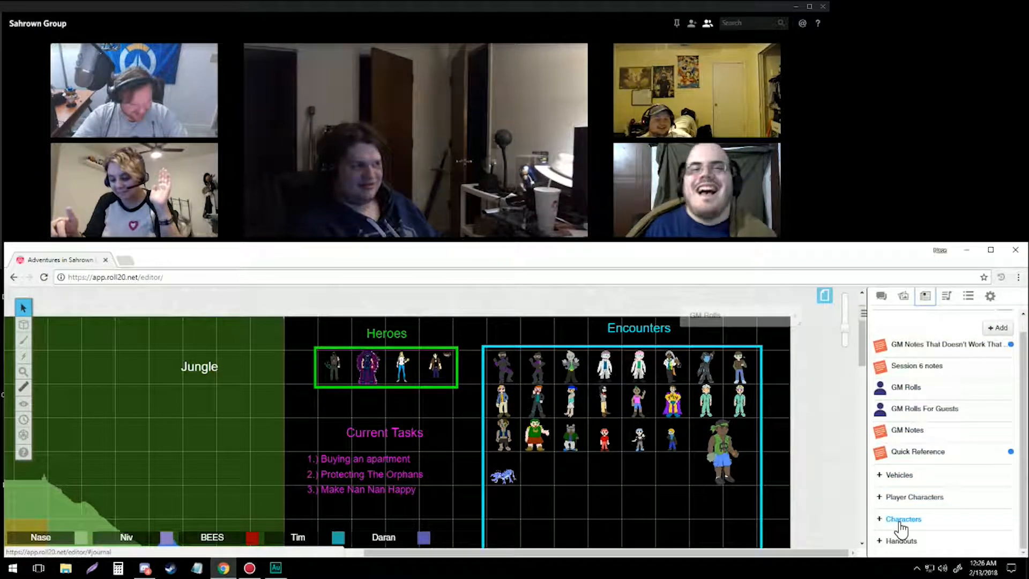
- Expand the Journal's Characters and NPC Heroes folders, then collapse the Heroes subfolder
{"action": "left_click", "coordinate": [903, 519]}
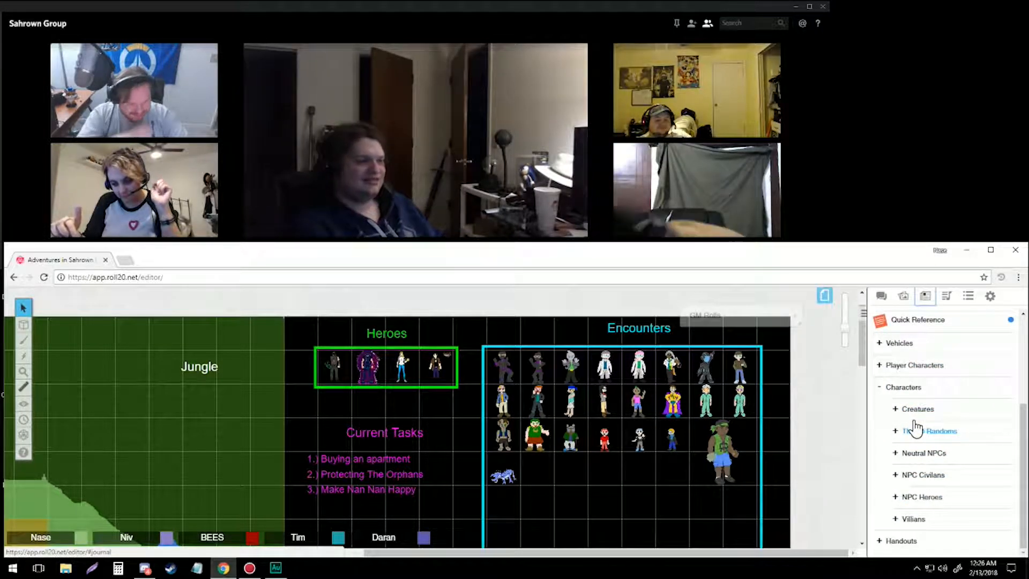
{"action": "scroll", "scroll_direction": "down", "scroll_amount": 3}
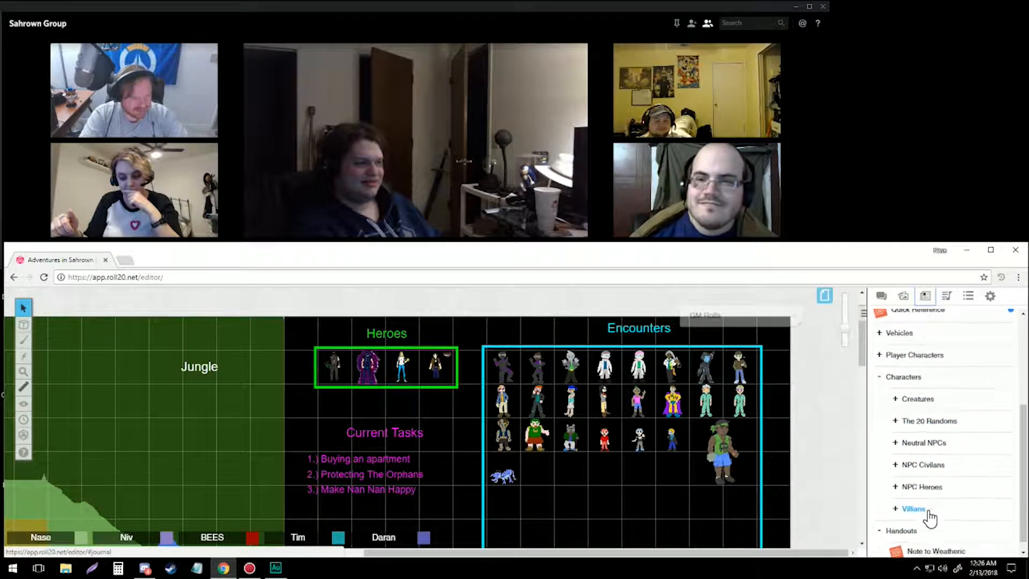
{"action": "left_click", "coordinate": [913, 508]}
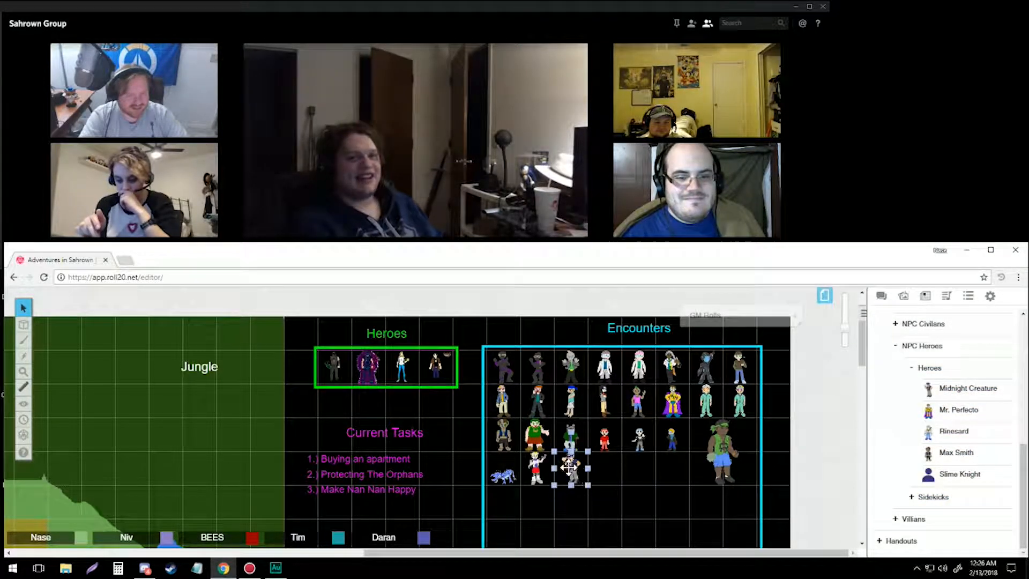
{"action": "left_click", "coordinate": [921, 452]}
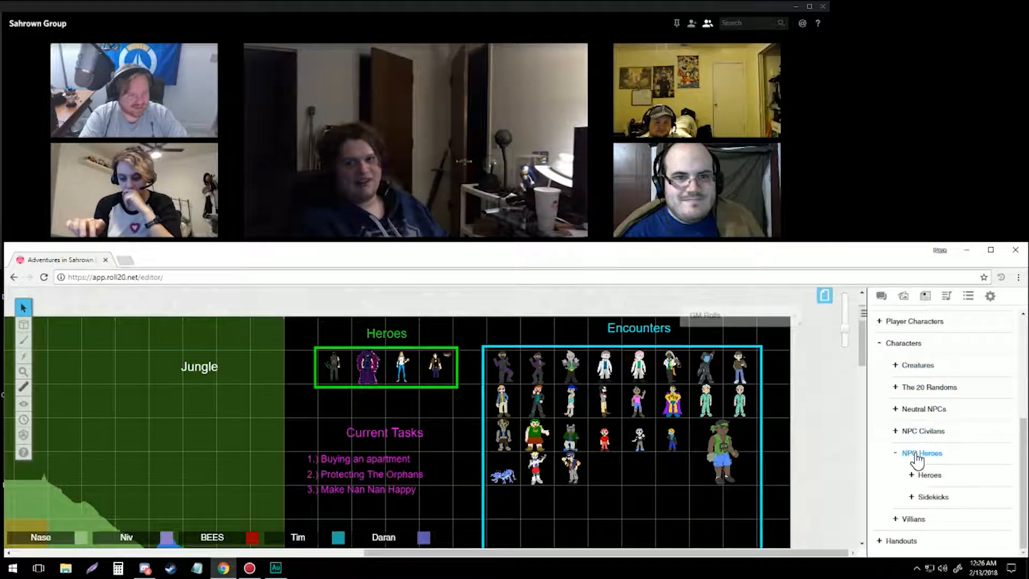